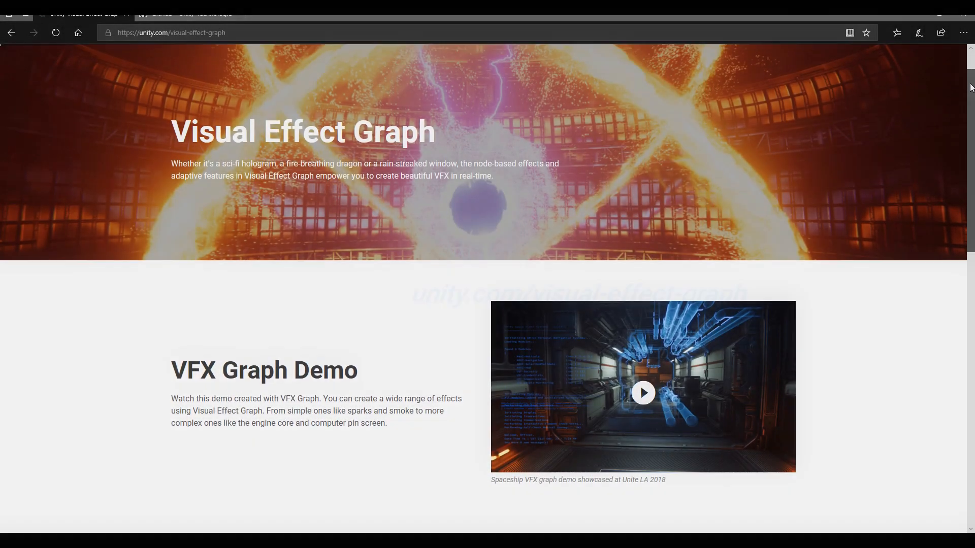
Step: Scroll down to the 'available in preview in 2018.3' banner with Download now
scroll("down", 3)
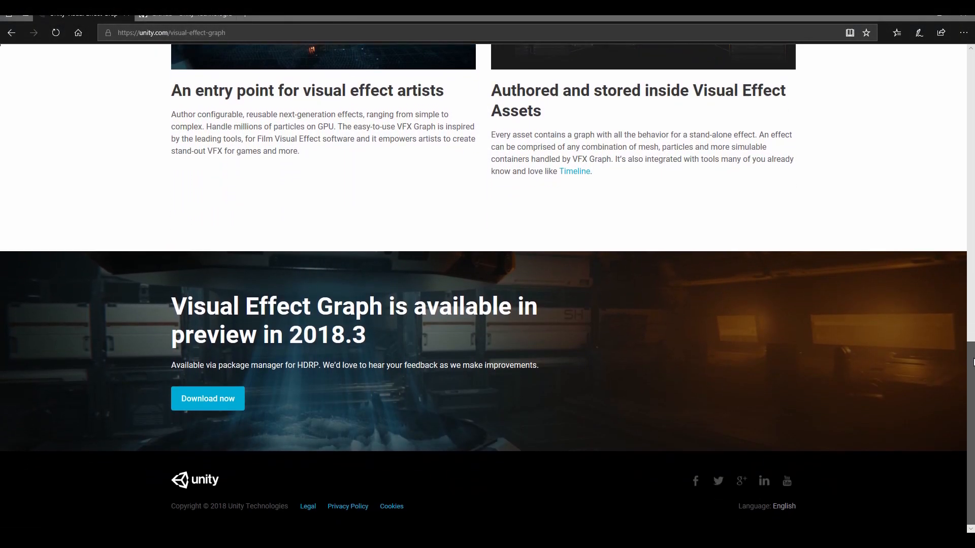
mouse_move(207, 398)
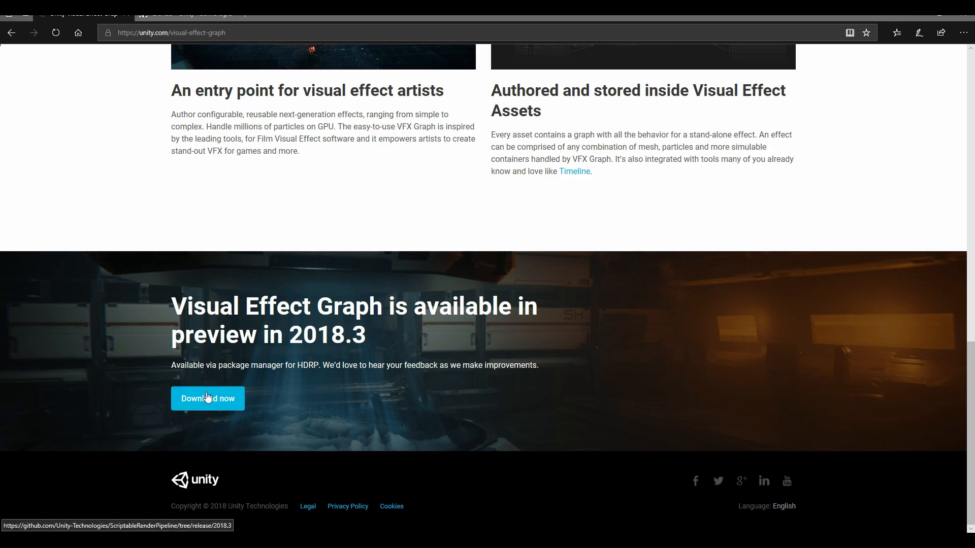
Step: Open the ScriptableRenderPipeline release/2018.3 page and download the repository's code
left_click(207, 398)
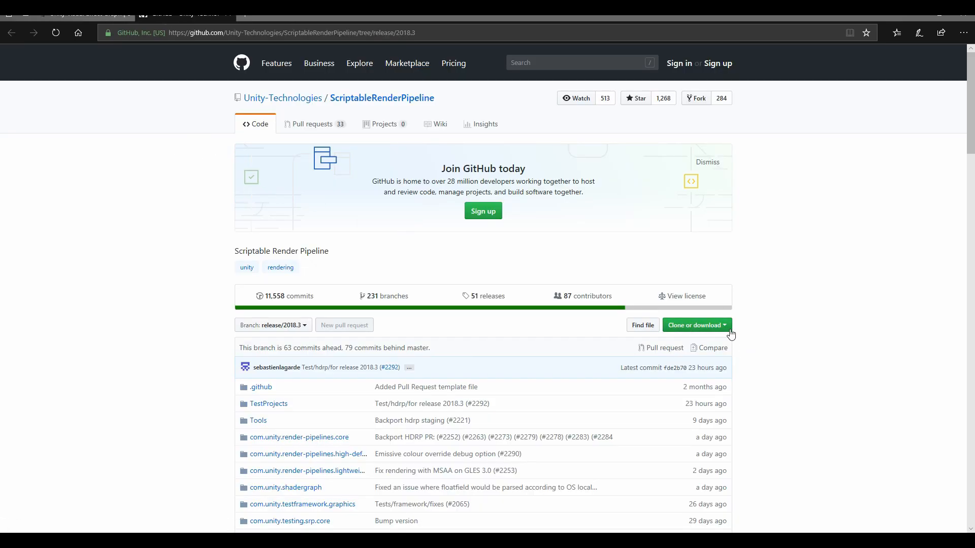
left_click(695, 324)
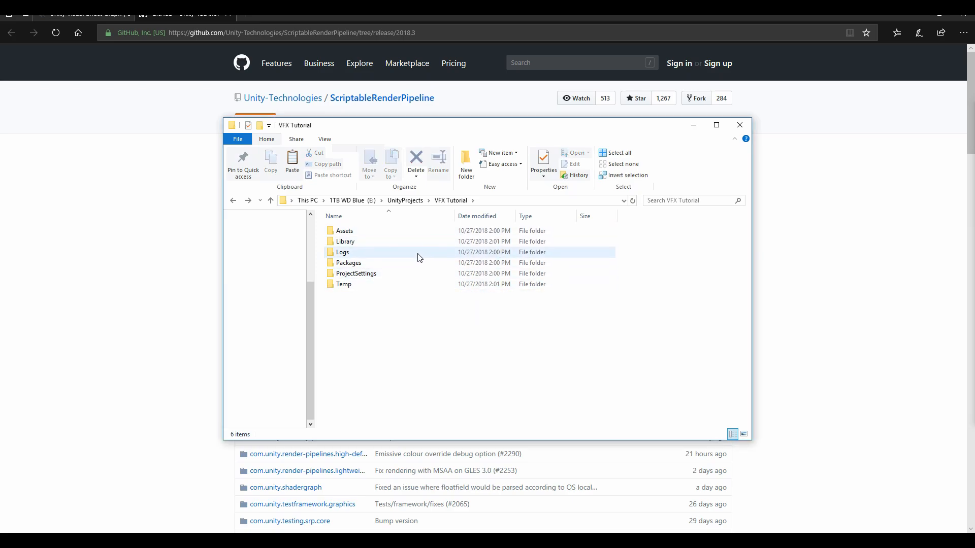
Step: Open Packages > ScriptableRenderPipeline-release-2018.3 and select the core, high-definition and shadergraph folders
double_click(349, 263)
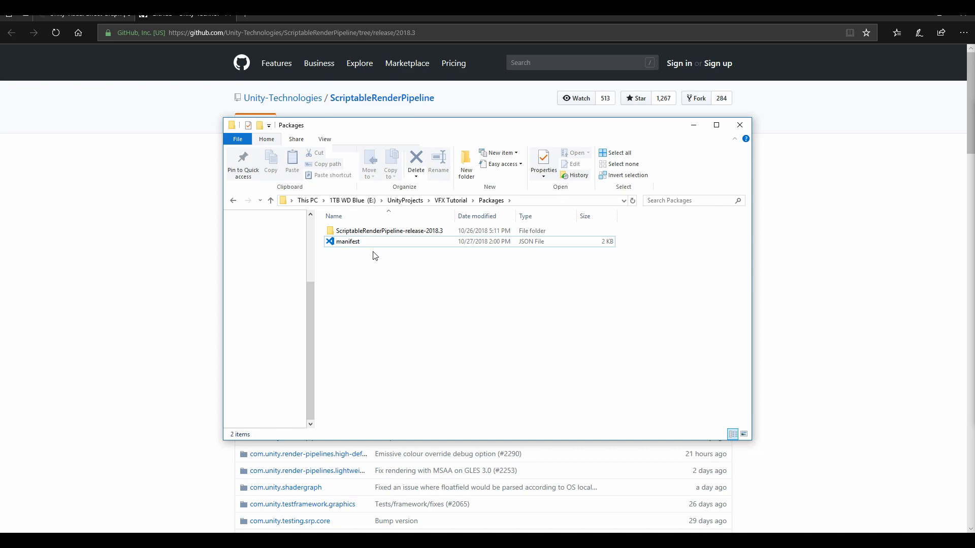
double_click(388, 230)
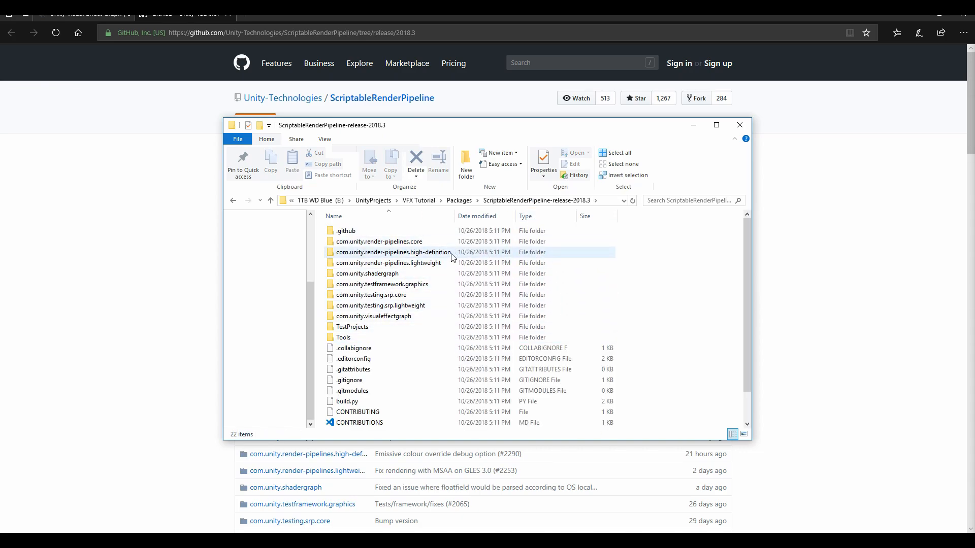
left_click(392, 252)
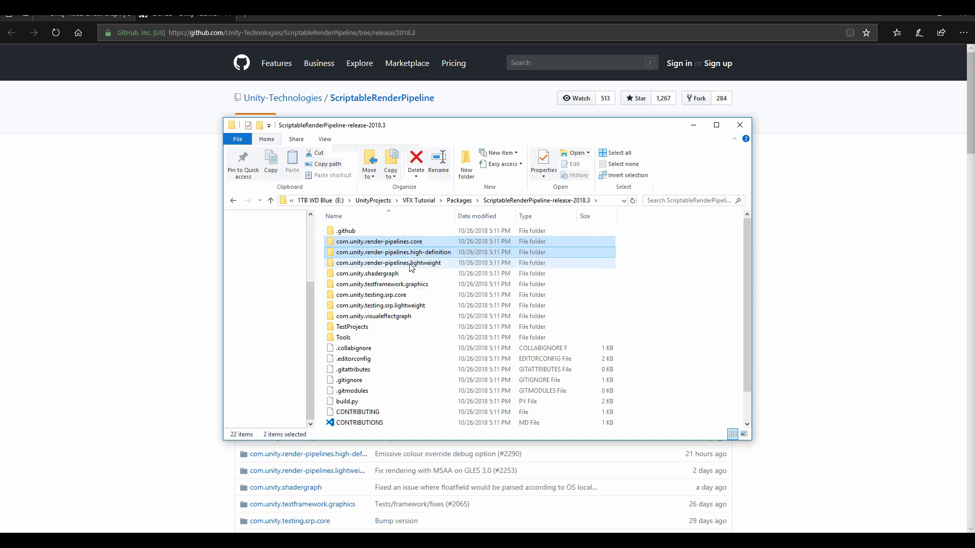
mouse_move(393, 256)
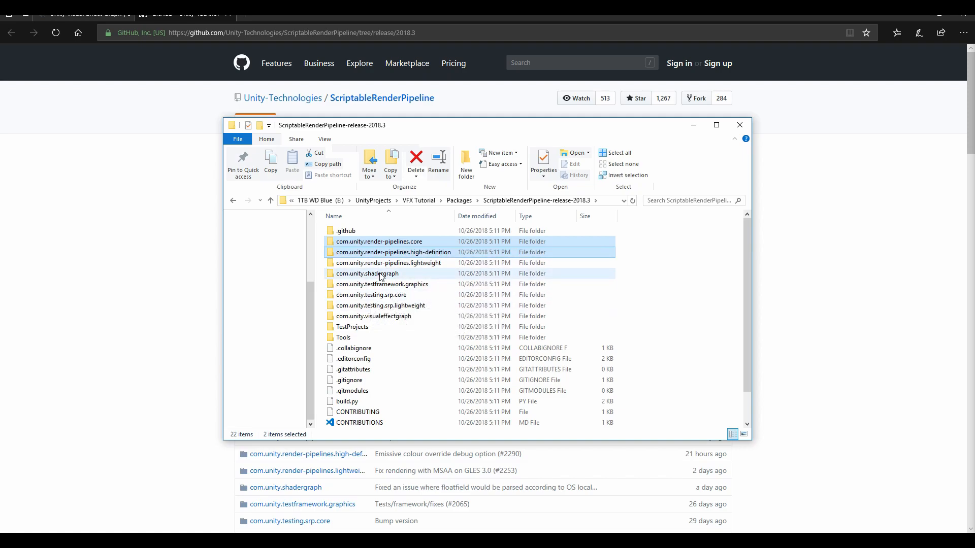
left_click(367, 274)
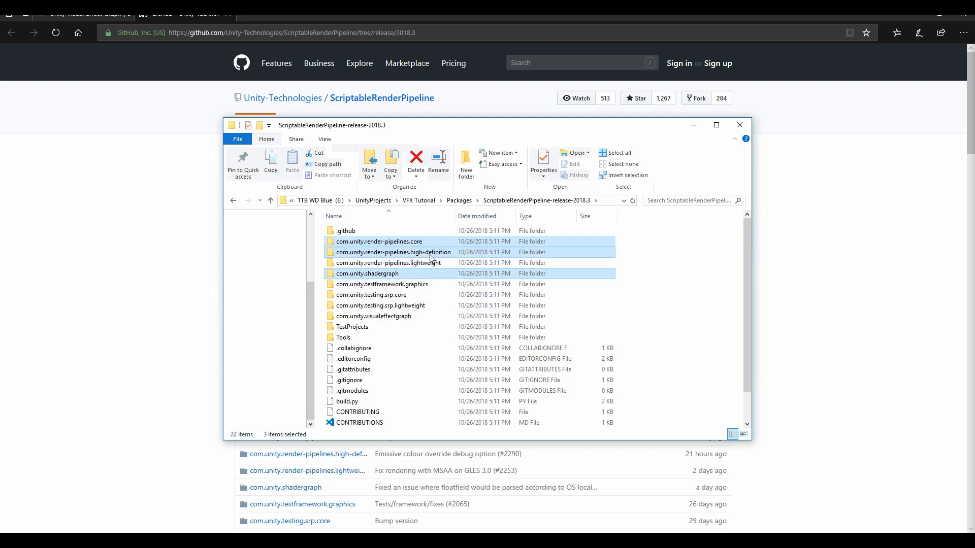
mouse_move(389, 265)
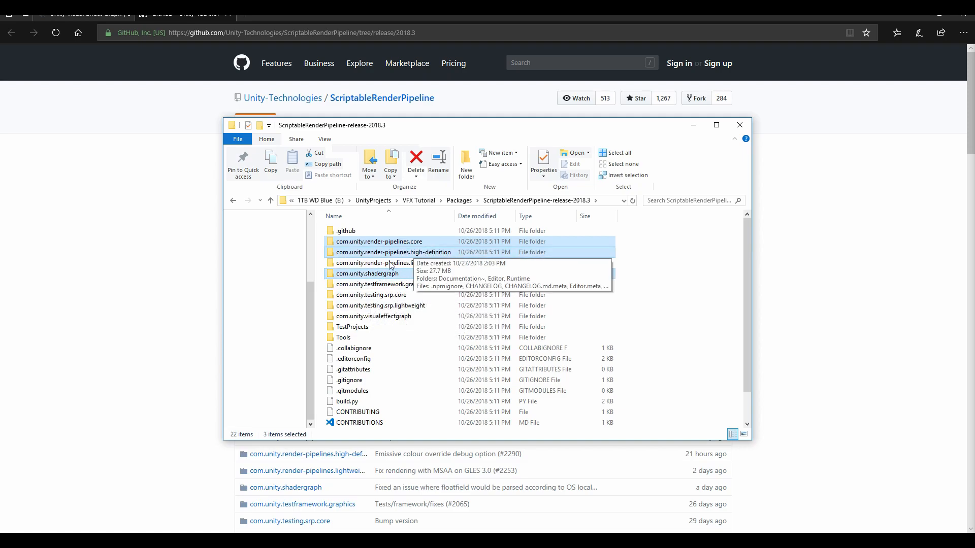
mouse_move(386, 293)
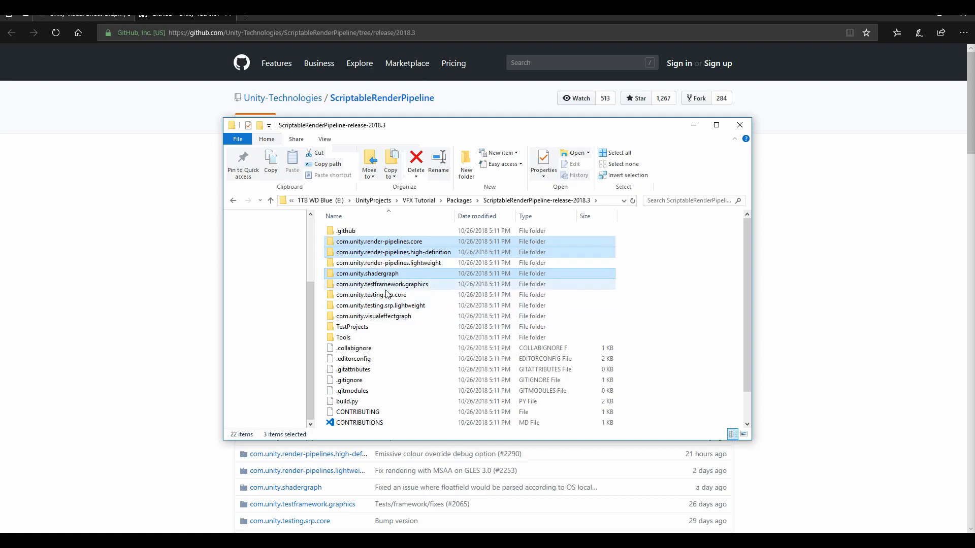
left_click(373, 316)
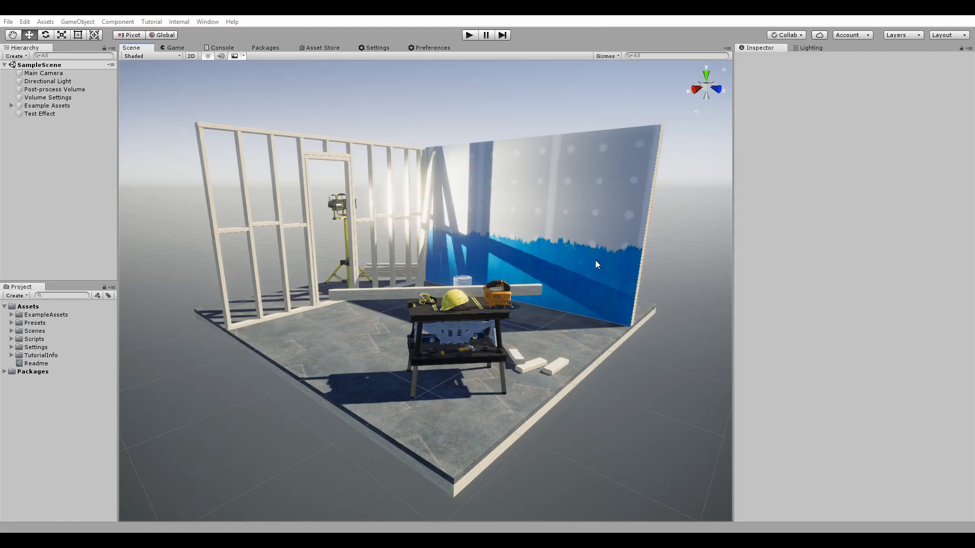
Step: Create a Visual Effect Graph asset in Assets named 'Test Graph'
left_click_drag(596, 264, 480, 266)
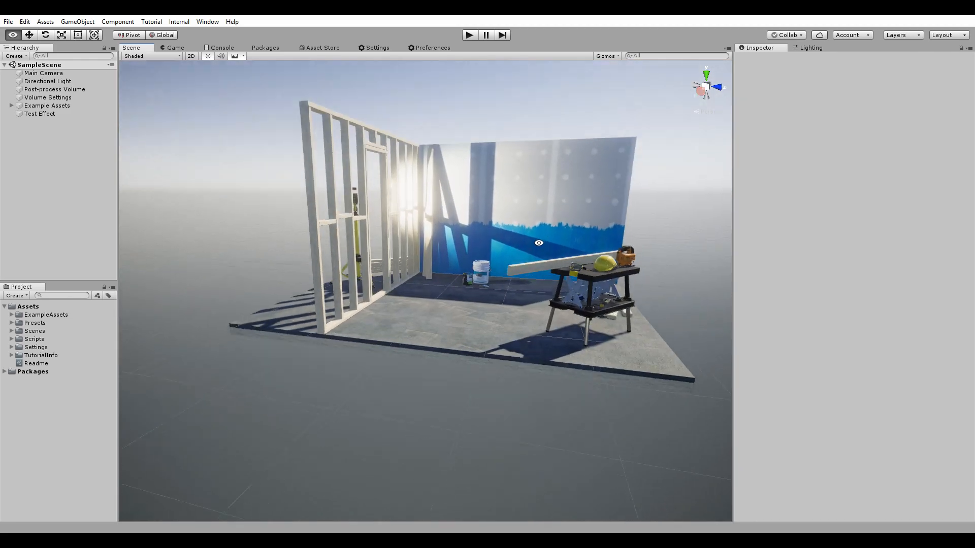
left_click_drag(540, 242, 260, 352)
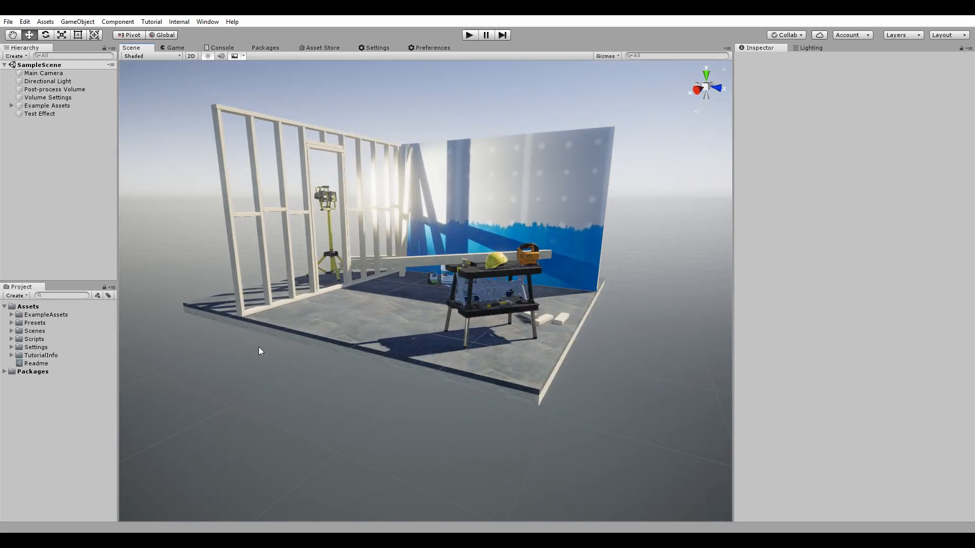
left_click(27, 305)
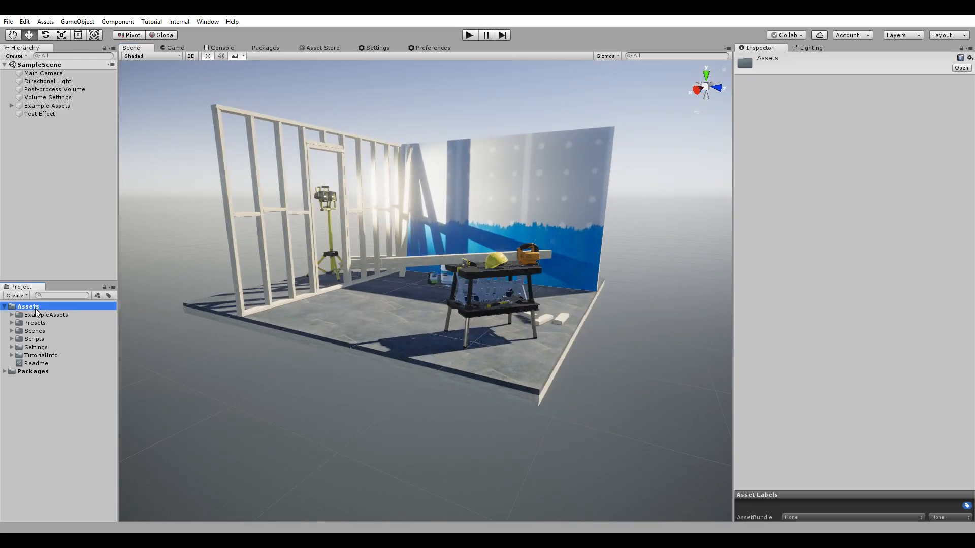
right_click(28, 307)
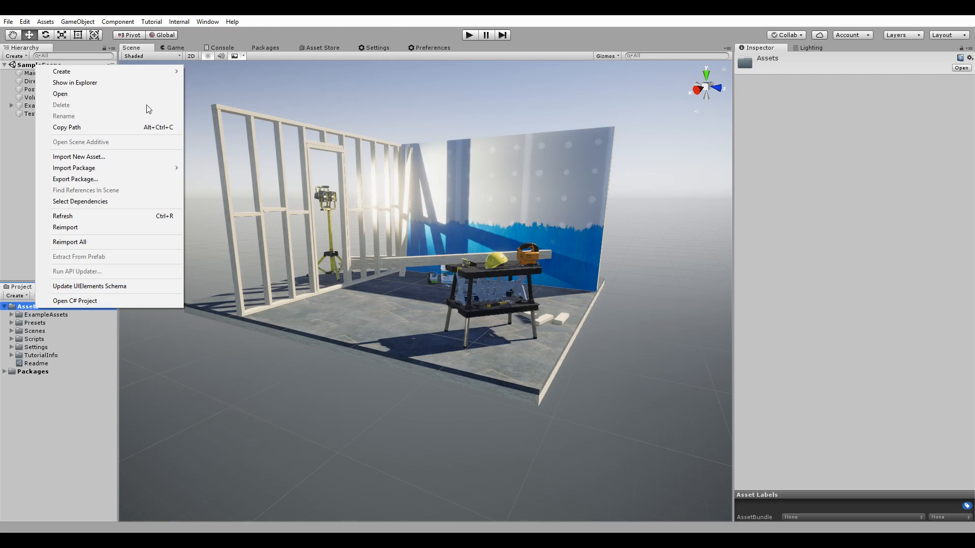
left_click(61, 71)
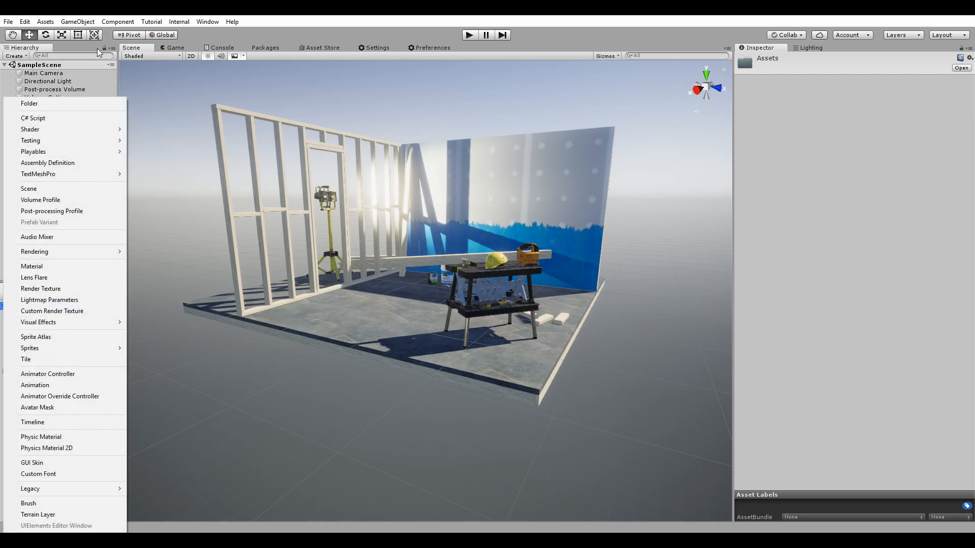
mouse_move(86, 155)
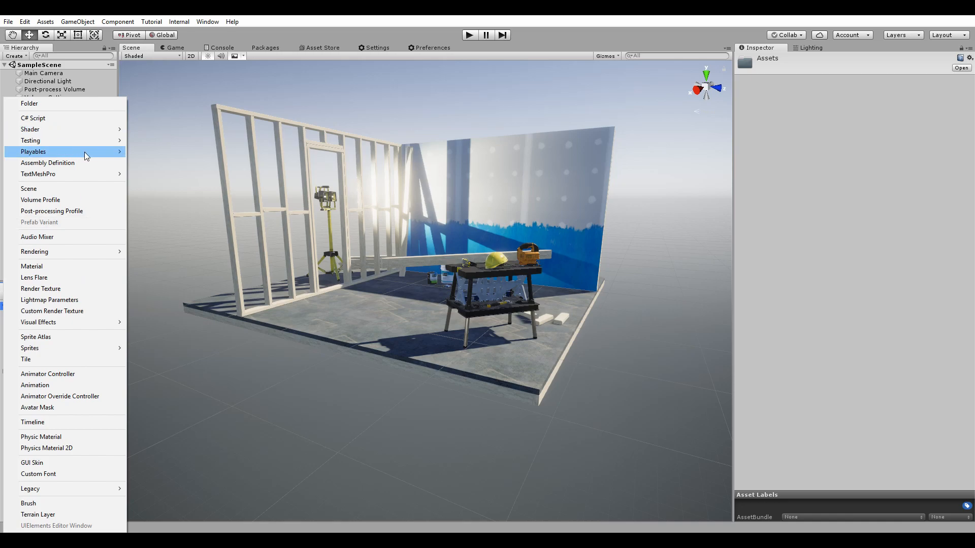
mouse_move(73, 359)
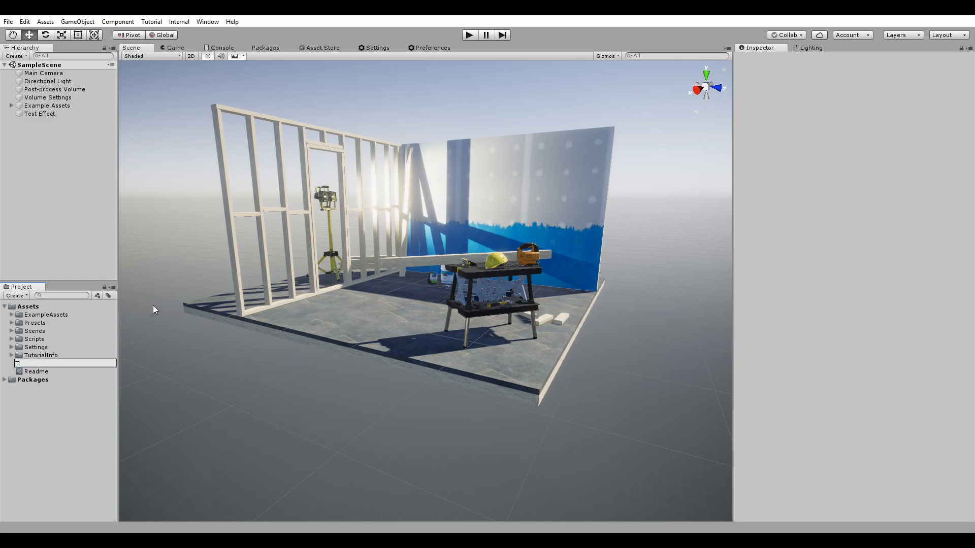
type("Test Graph")
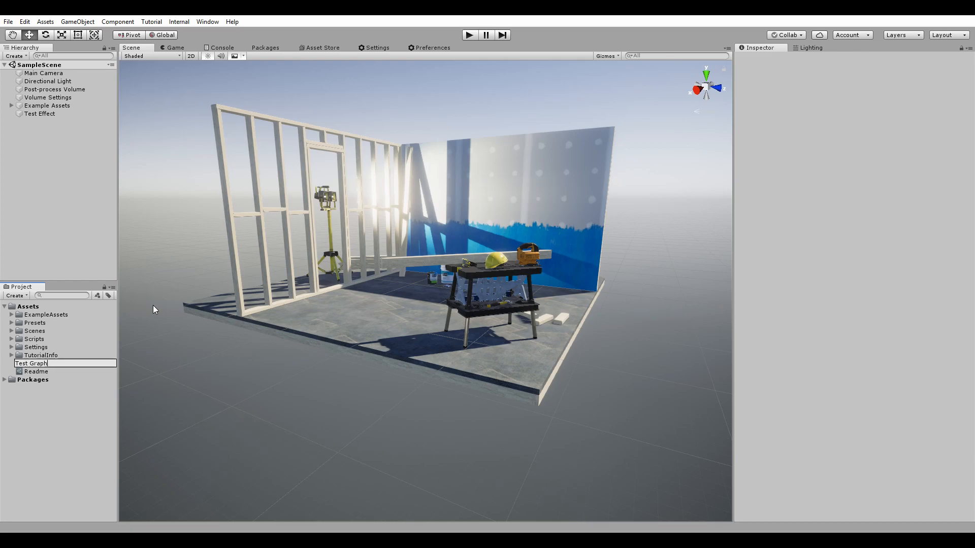
key("enter")
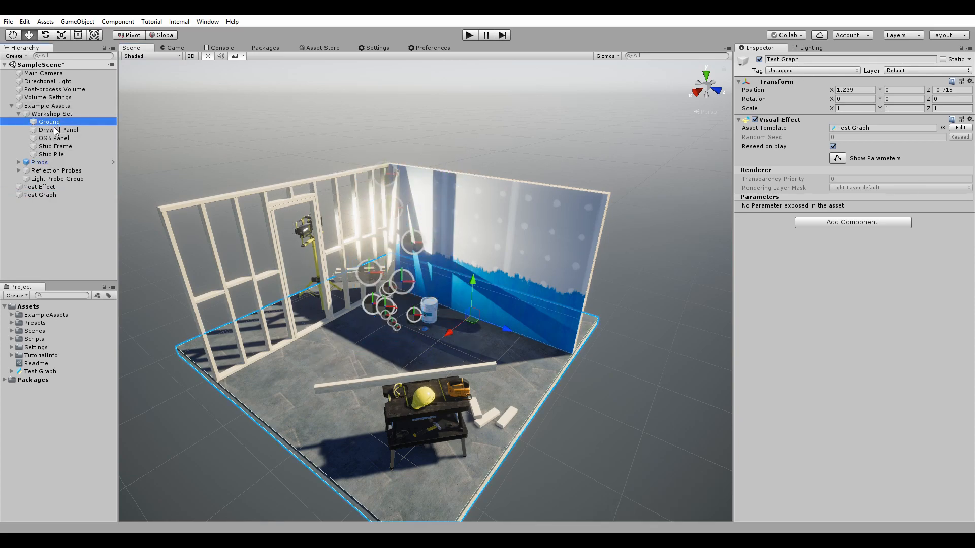
Step: Move Ground to the hierarchy's top level and collapse the Example Assets group
left_click(36, 105)
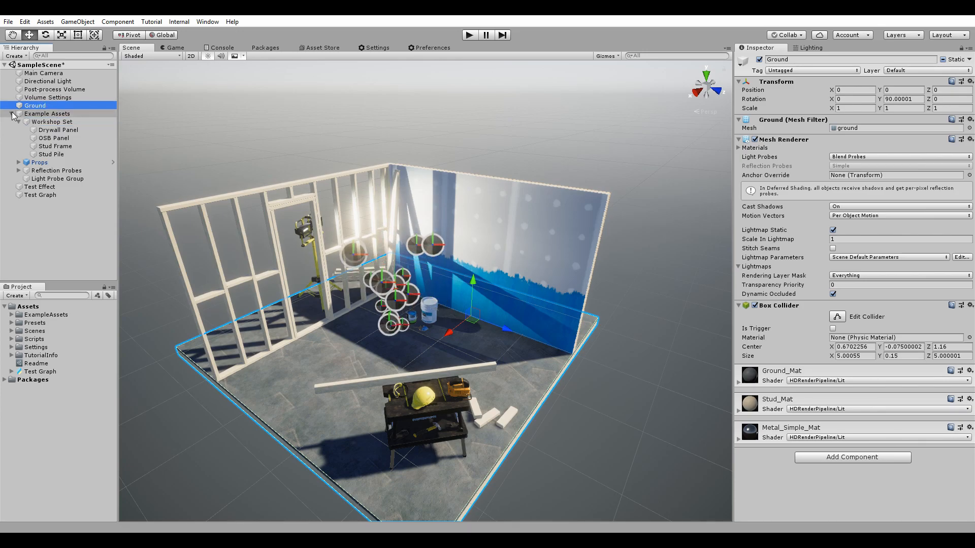
left_click(47, 113)
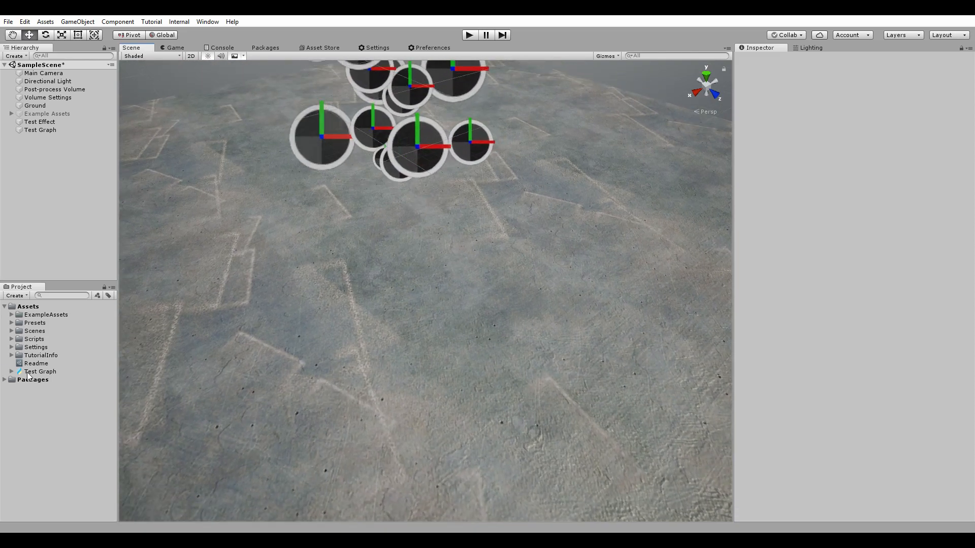
Step: Open the Test Graph asset from the Project window in the Visual Effect Graph window
left_click(39, 372)
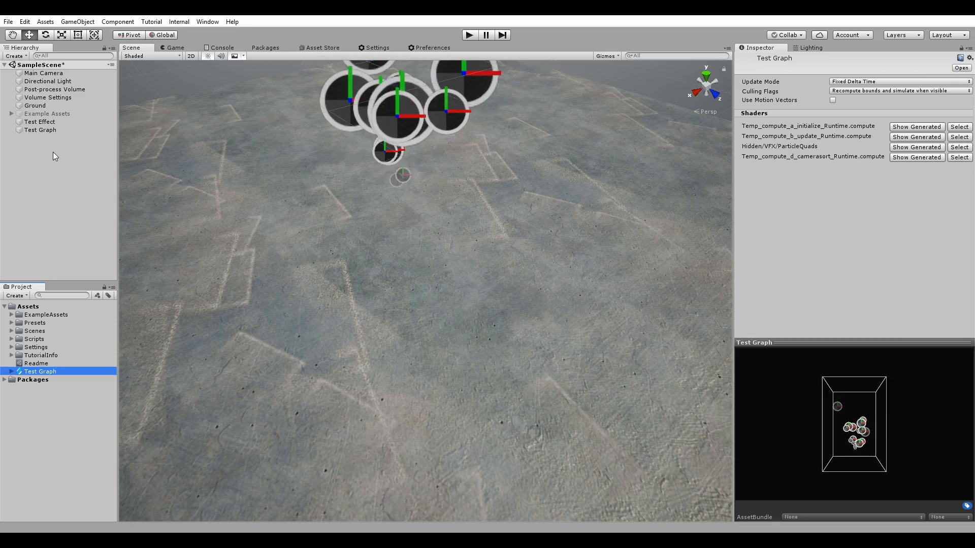
left_click(41, 130)
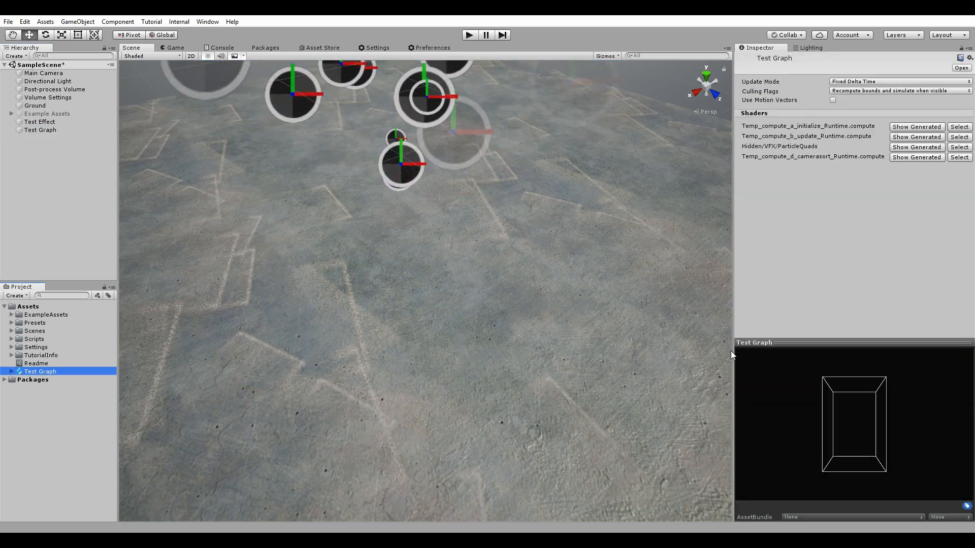
double_click(40, 371)
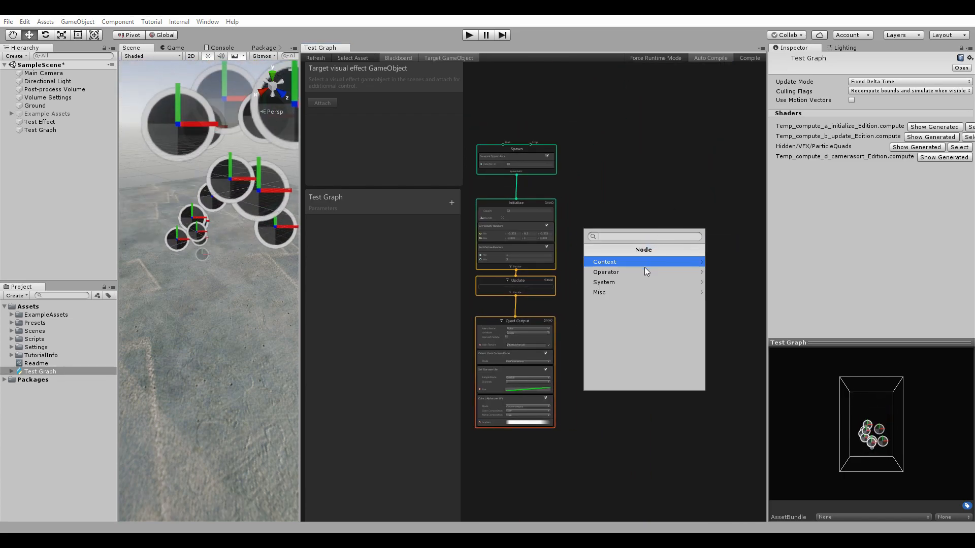
left_click(604, 282)
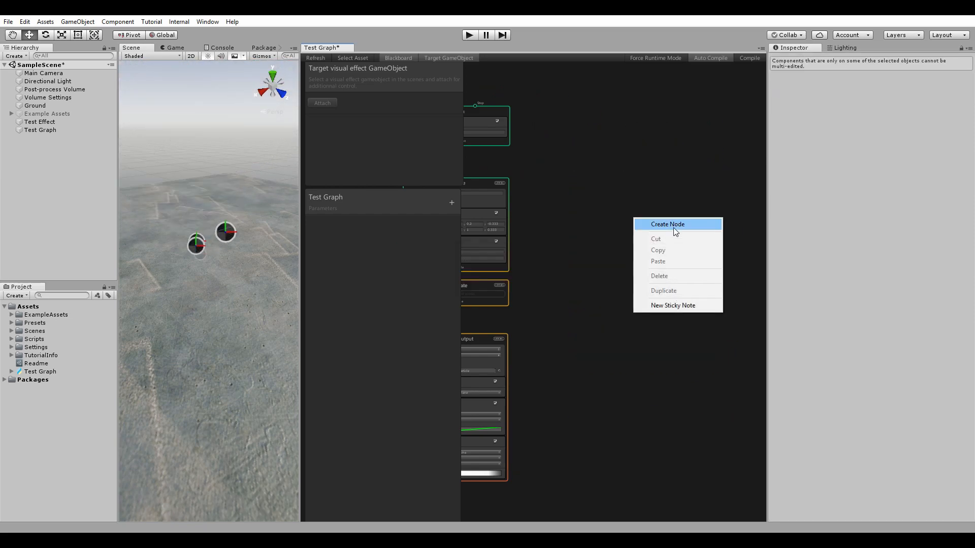
left_click(668, 224)
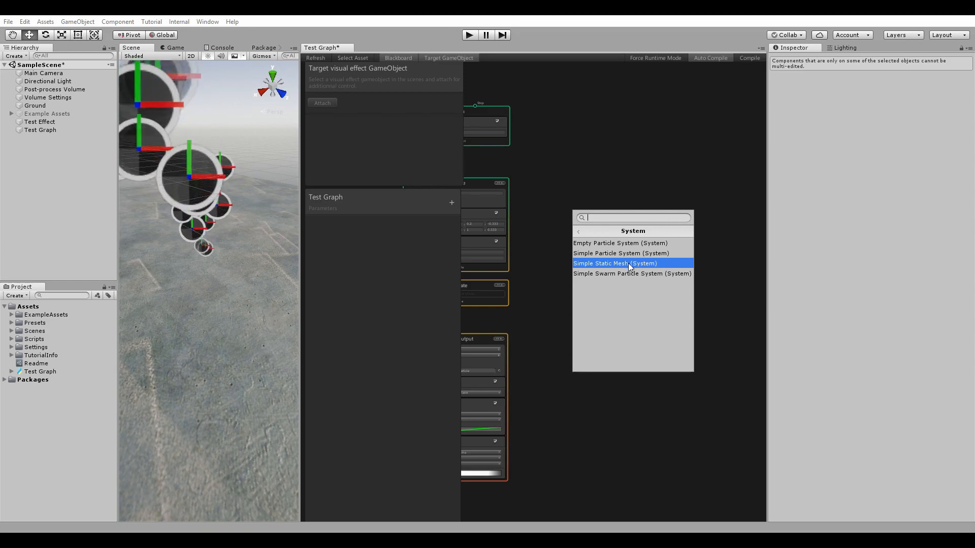
left_click(615, 263)
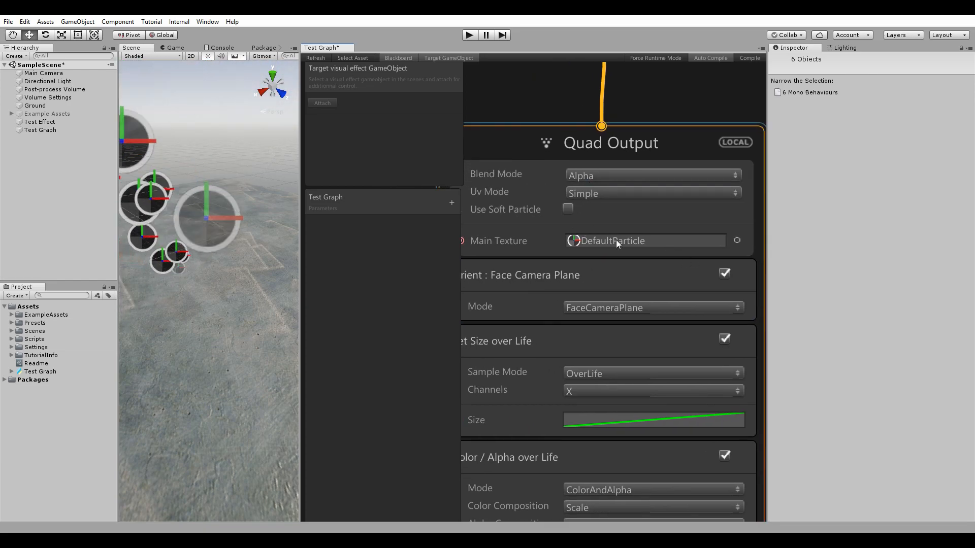
Step: Set Quad Output's Main Texture to Sphere and open the Set Size over Life curve
left_click(5, 380)
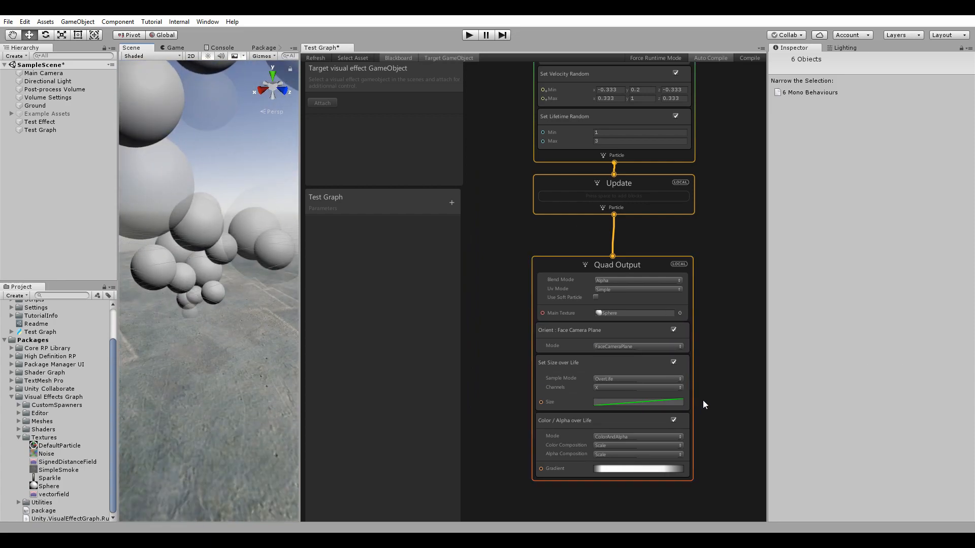
left_click(629, 401)
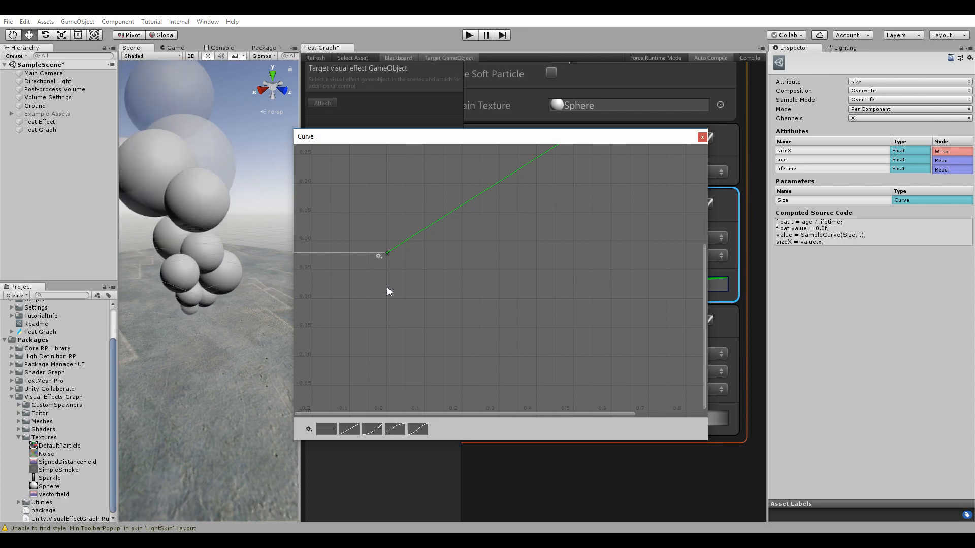
Step: Drag the size curve's start and end keys down near zero, then close the Curve window
left_click_drag(386, 253, 388, 301)
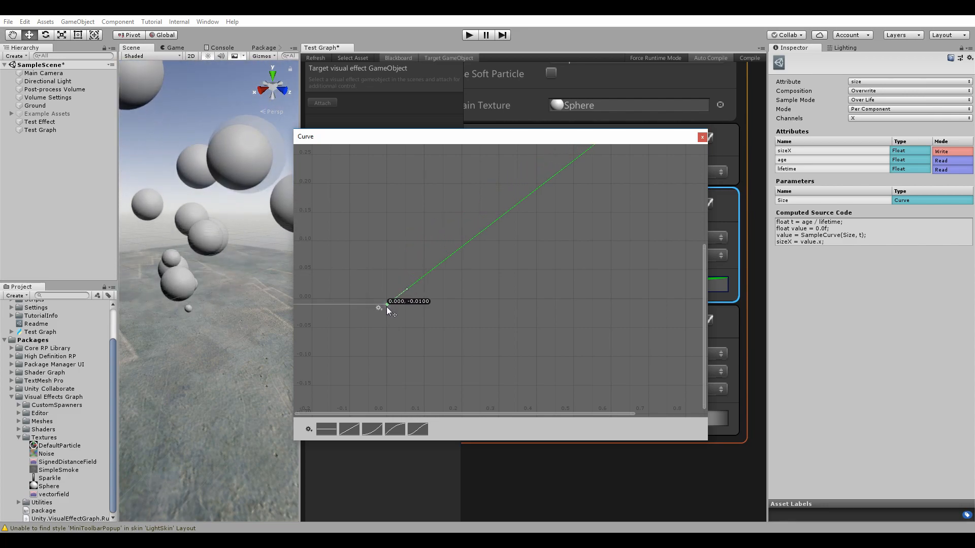
left_click_drag(389, 301, 389, 318)
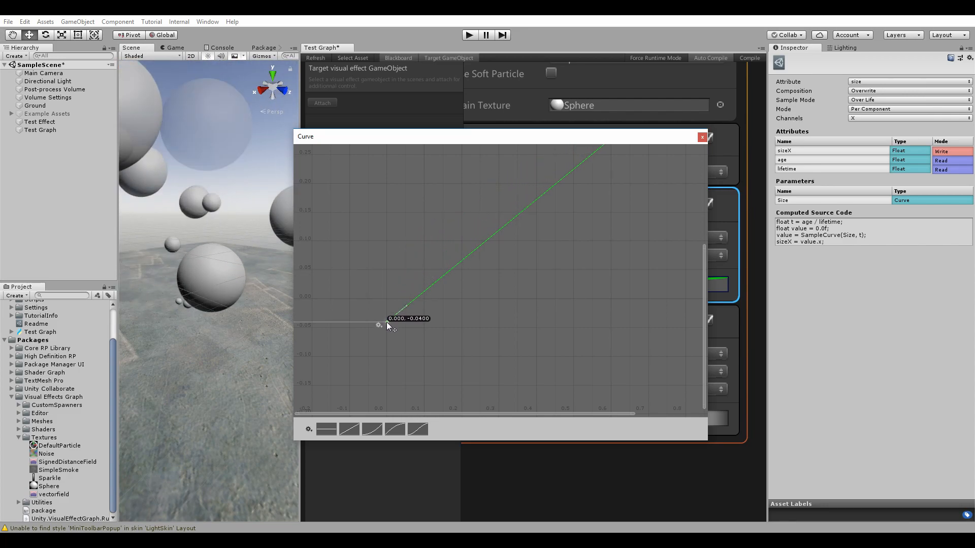
left_click_drag(379, 325, 600, 200)
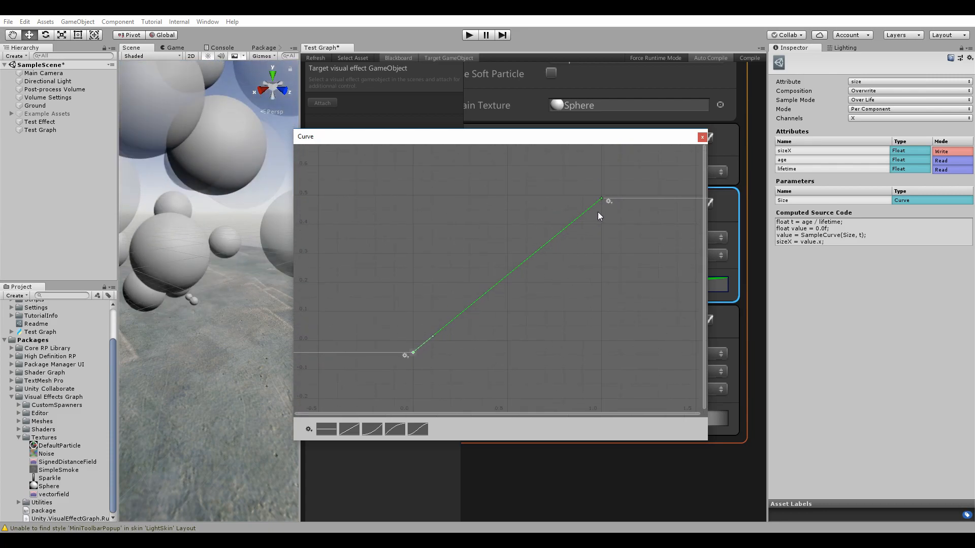
left_click_drag(600, 200, 601, 326)
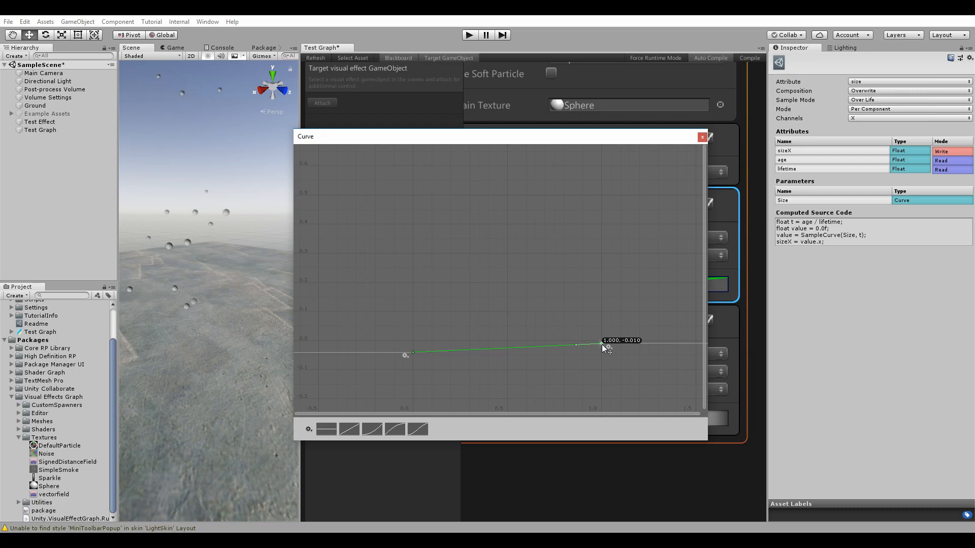
left_click_drag(601, 344, 600, 348)
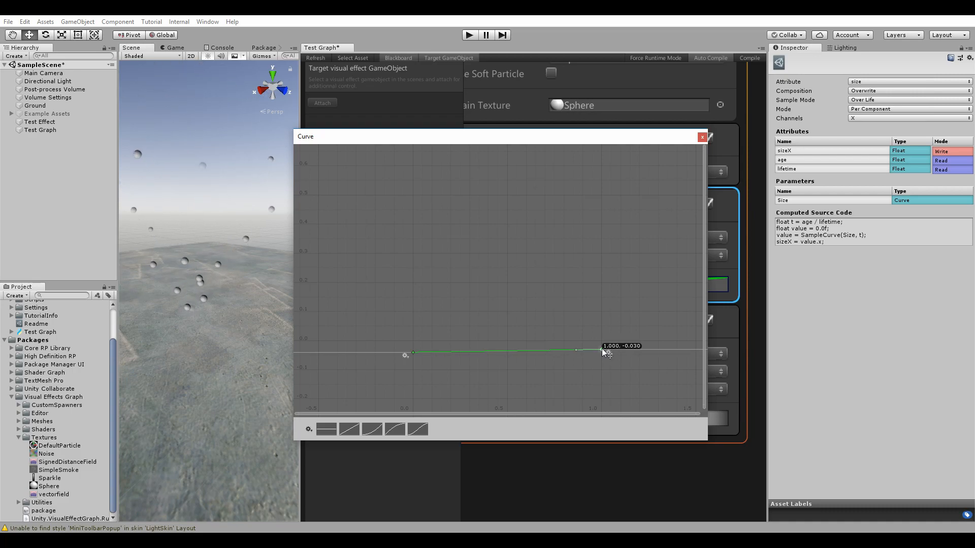
left_click_drag(602, 351, 602, 346)
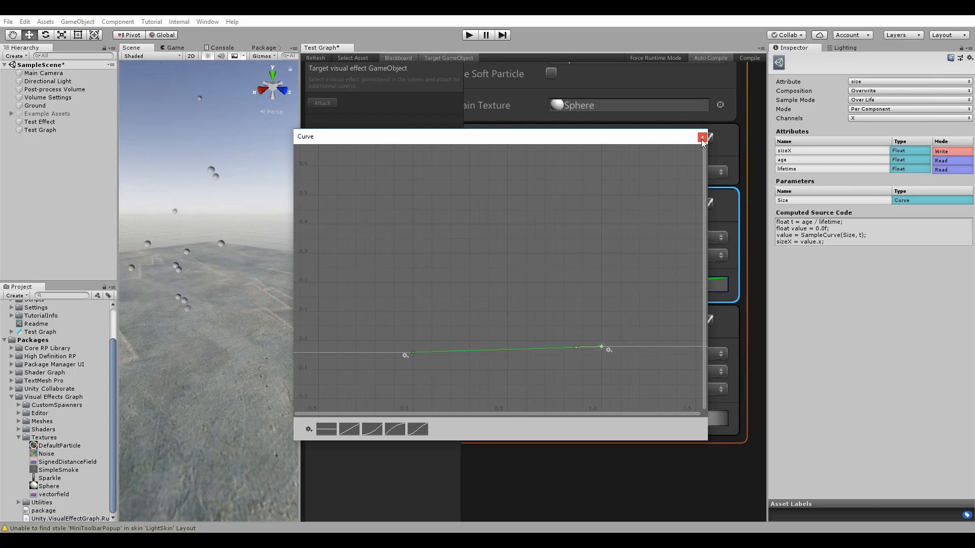
left_click(702, 137)
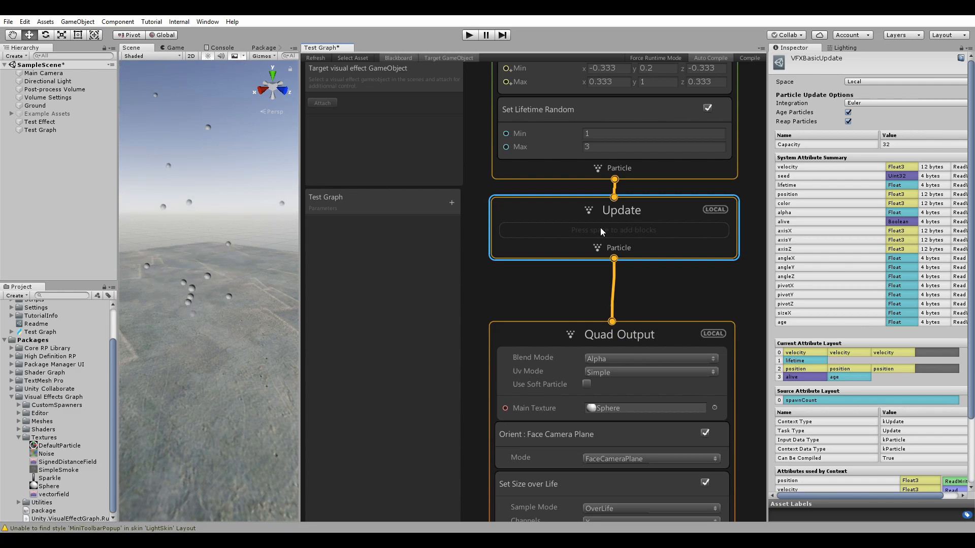
left_click(614, 229)
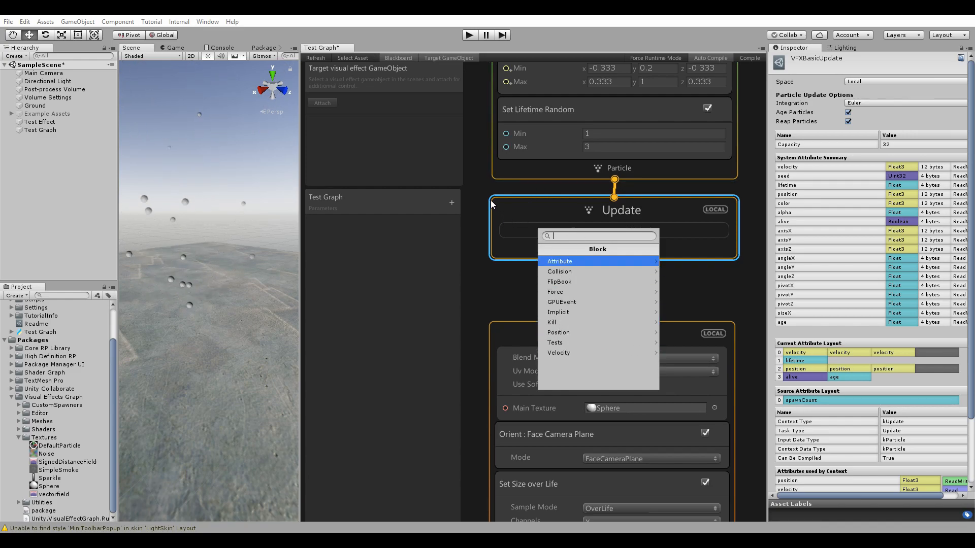
left_click(565, 195)
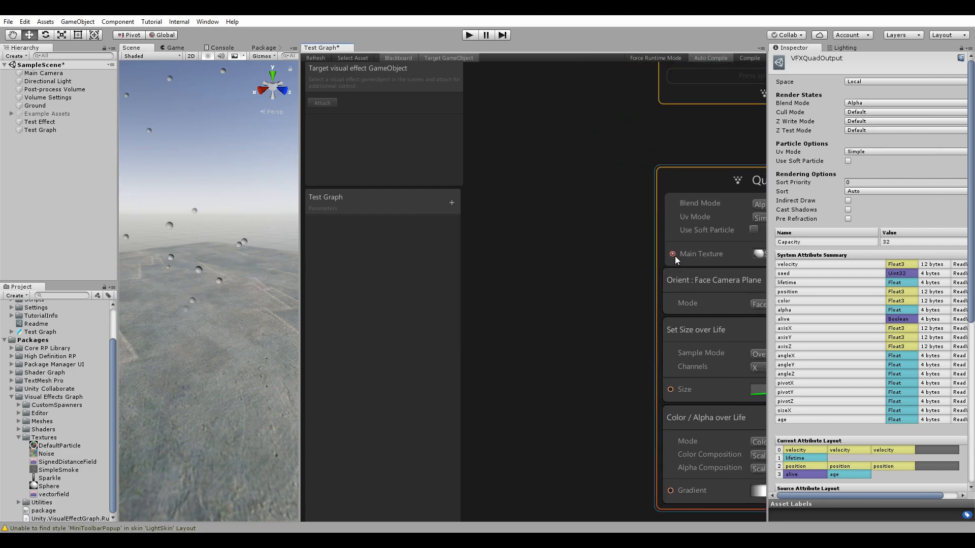
Step: Create an operator from the Main Texture port, browsing the Operator > Inline list
left_click(672, 254)
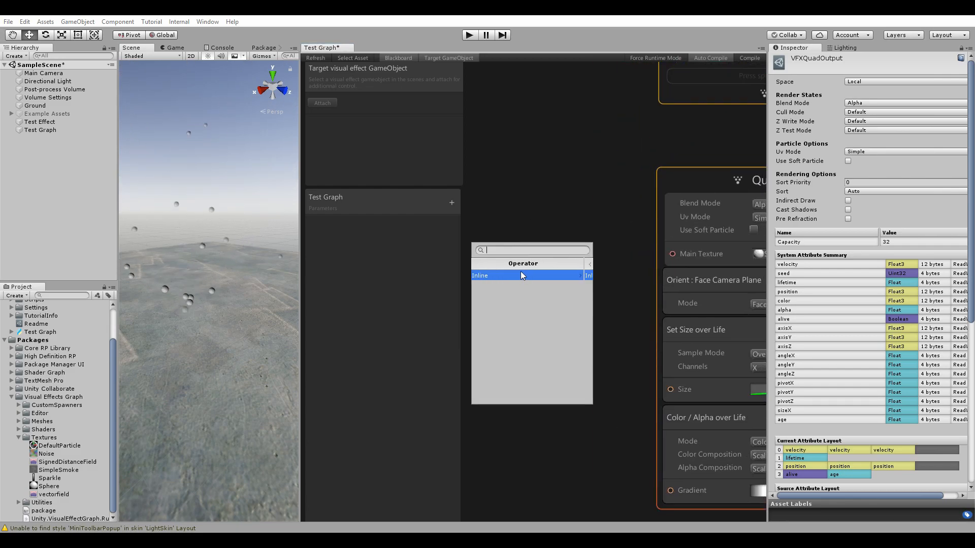
left_click(523, 275)
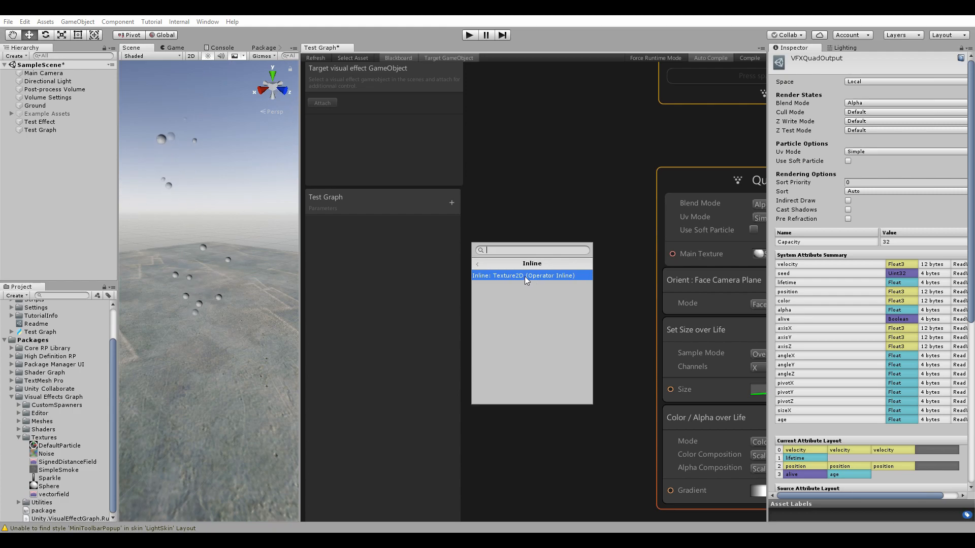
left_click(523, 275)
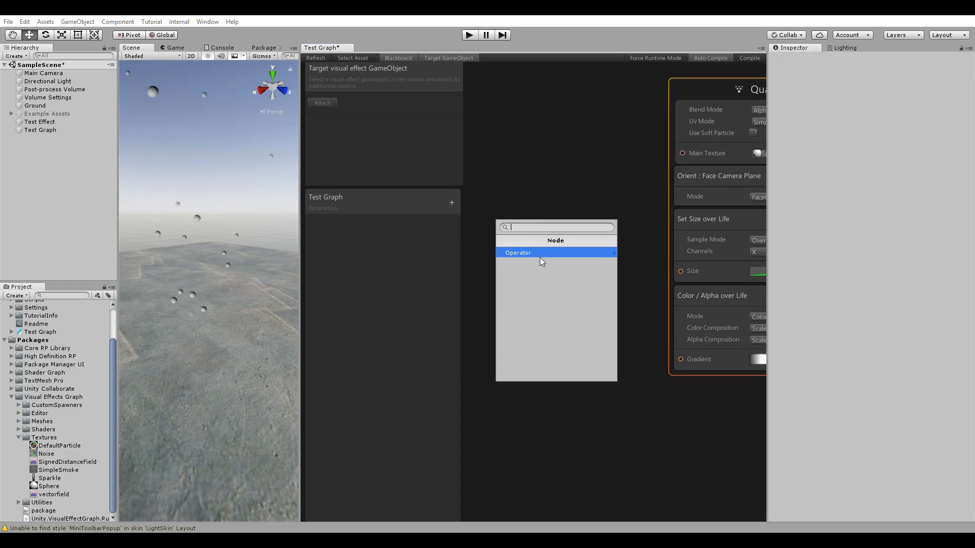
left_click(518, 253)
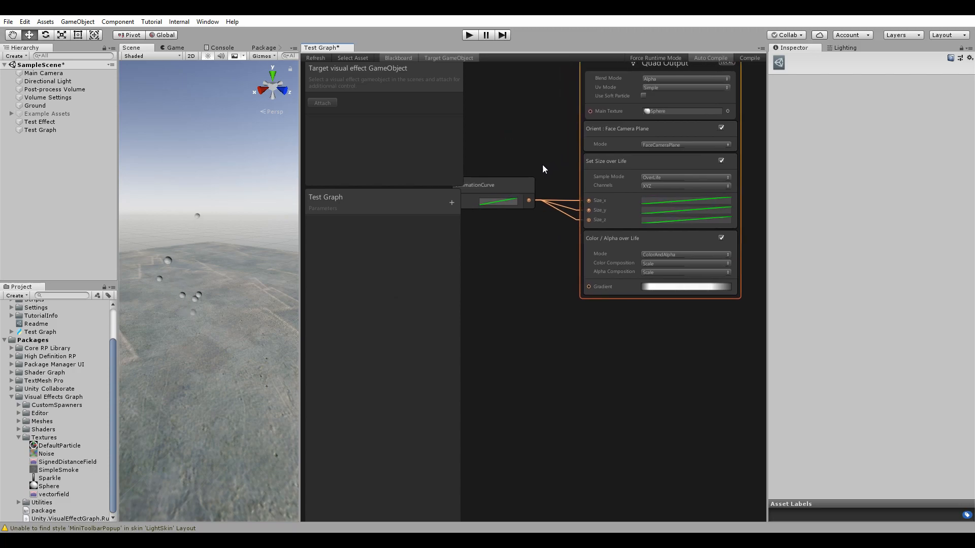
left_click(748, 58)
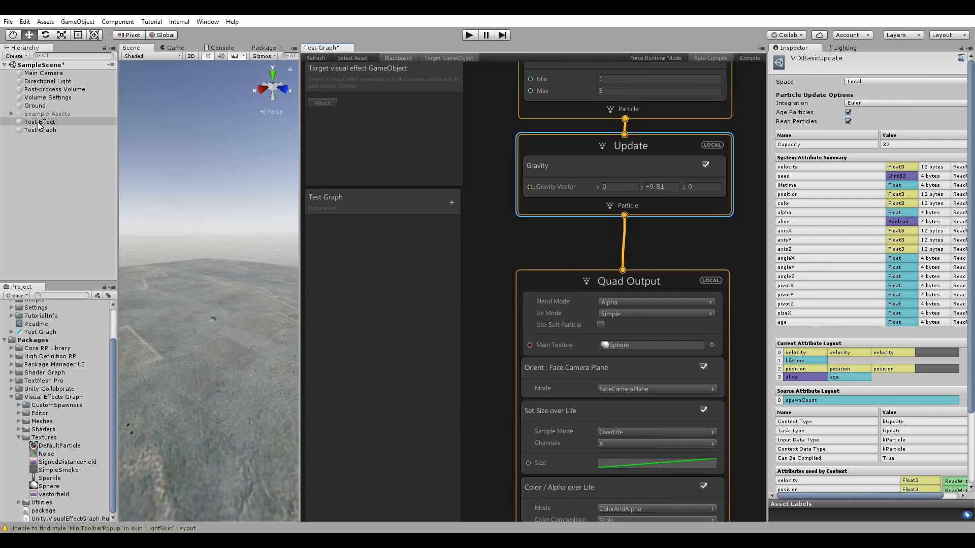
Step: Select the Test Effect and Test Graph objects in the Hierarchy to inspect them
left_click(40, 122)
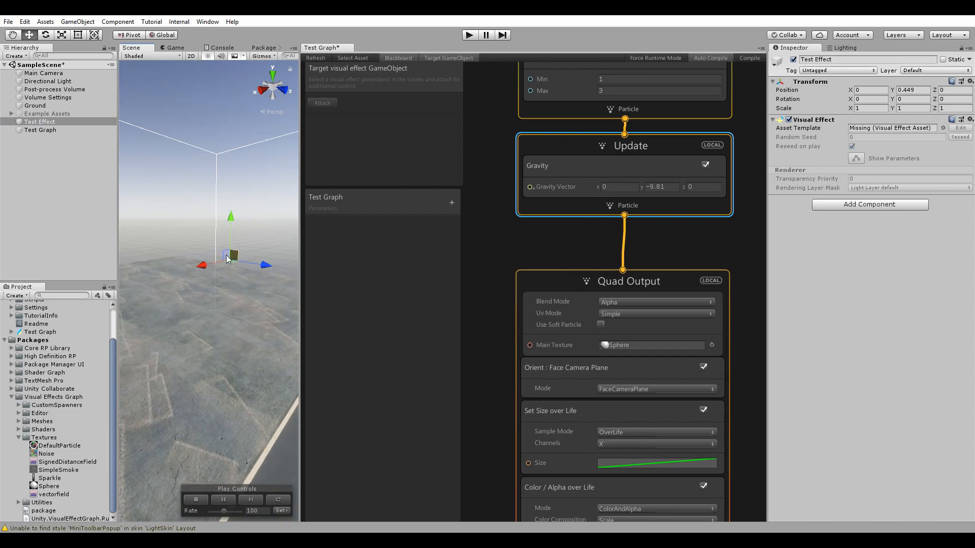
left_click(40, 130)
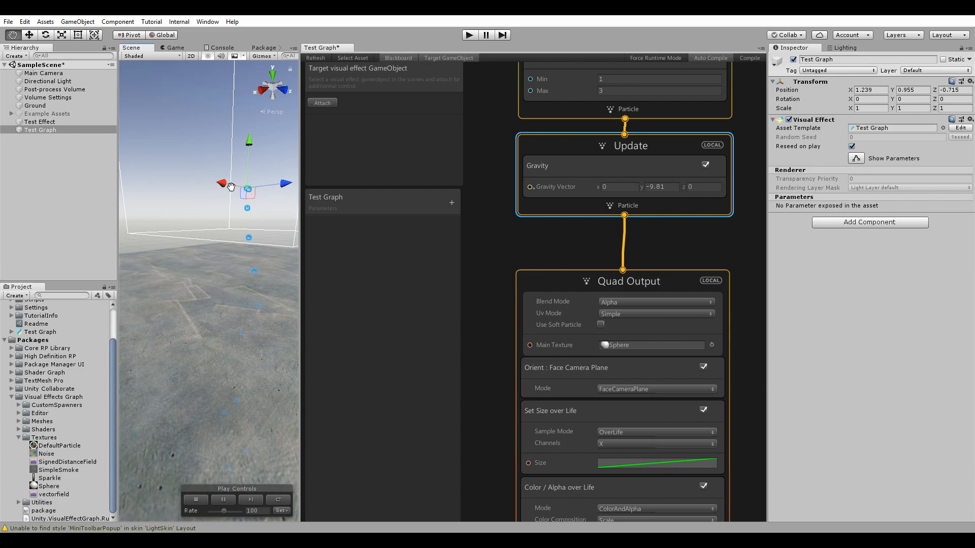
left_click(622, 158)
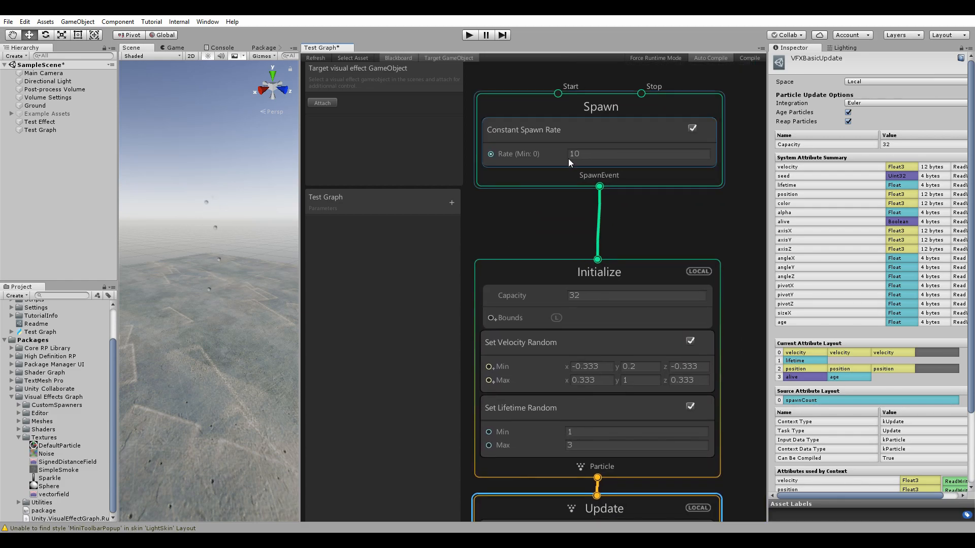
Step: Enter 3000 as the Initialize context's particle Capacity
left_click(637, 153)
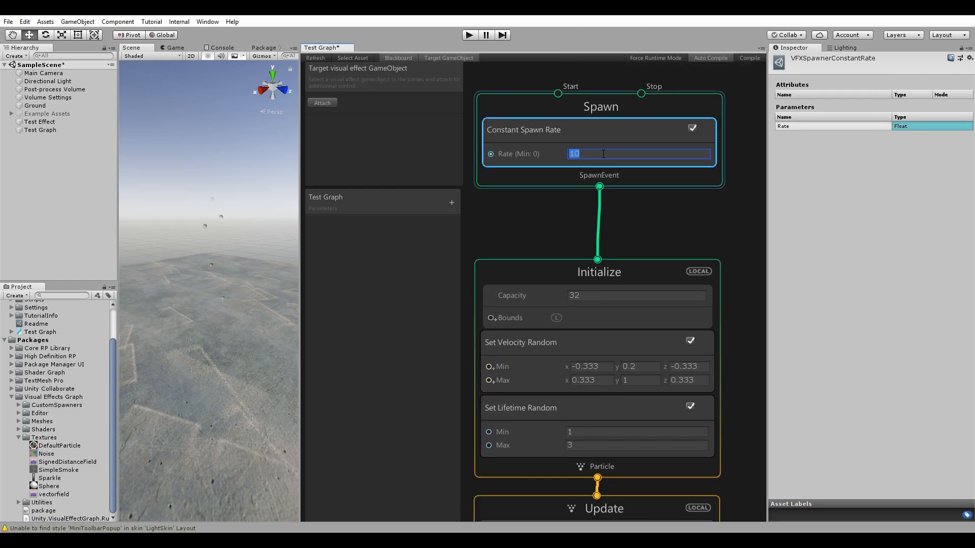
type("3000")
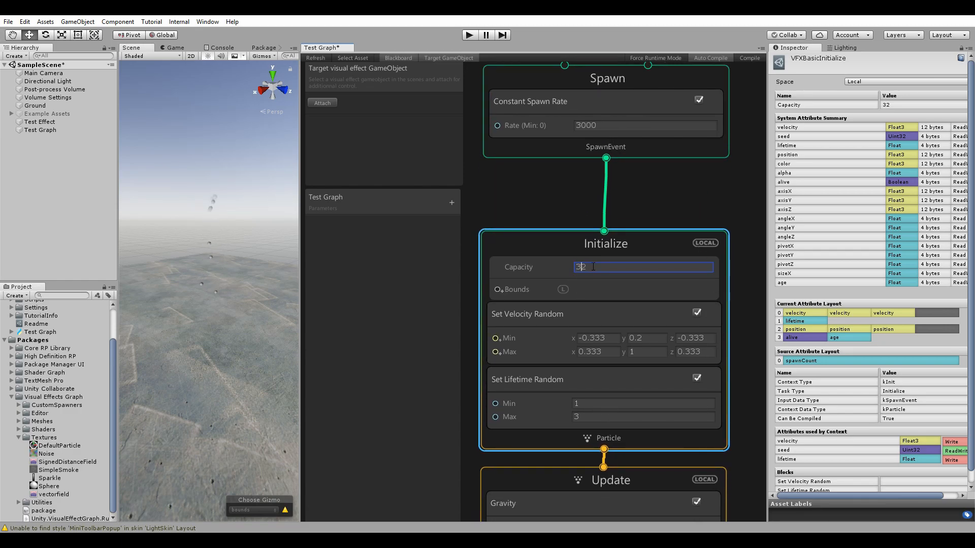
type("3000")
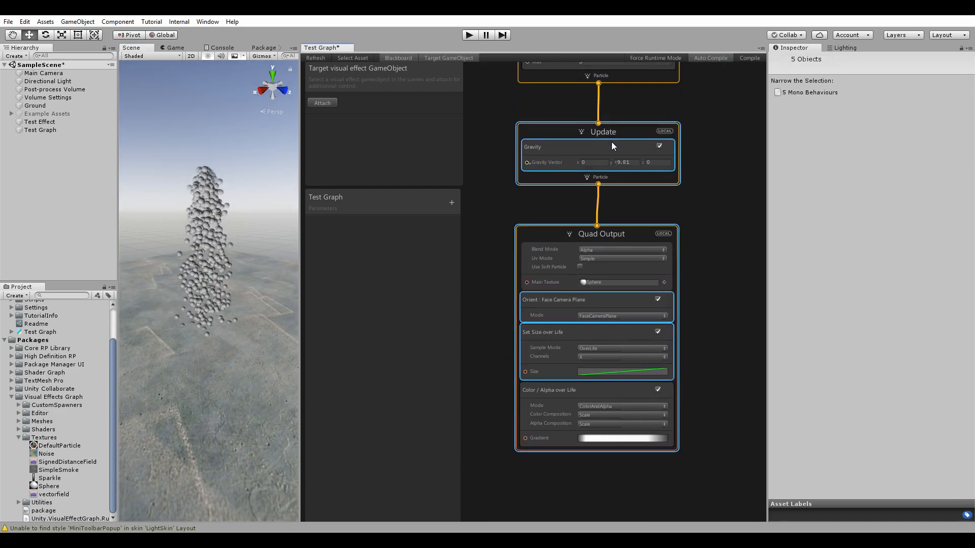
Step: Add a Collider (Plane) block to the Update context and open the Color/Alpha over Life gradient
left_click(601, 131)
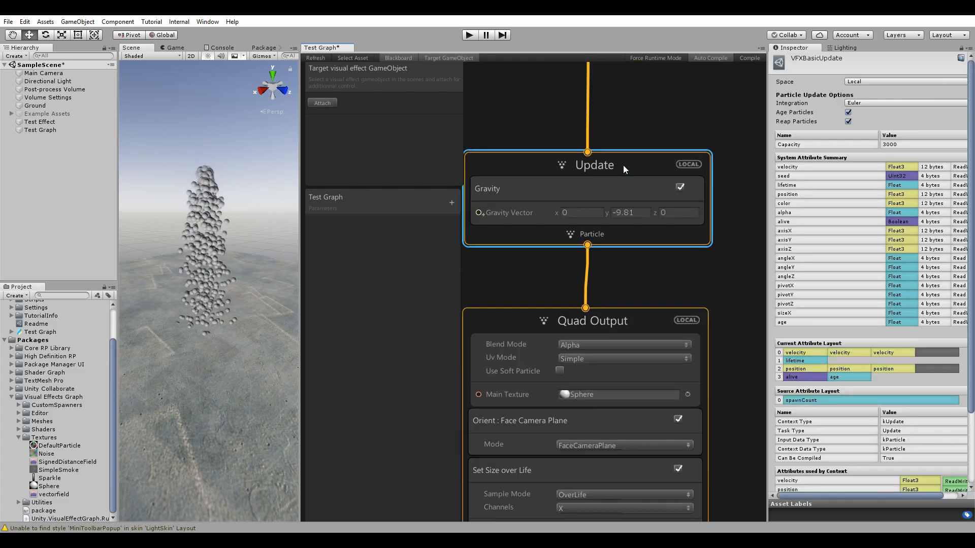
type("co")
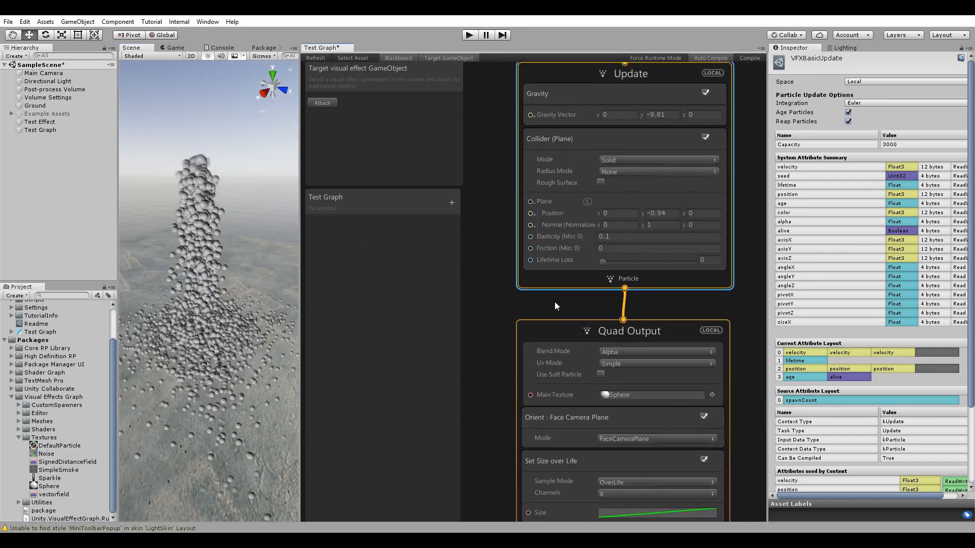
scroll("down", 3)
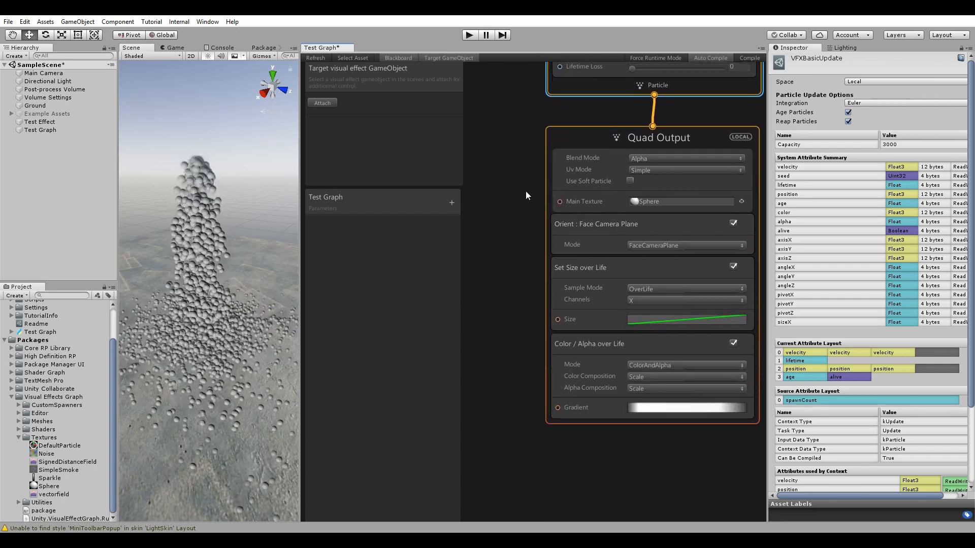
left_click(686, 407)
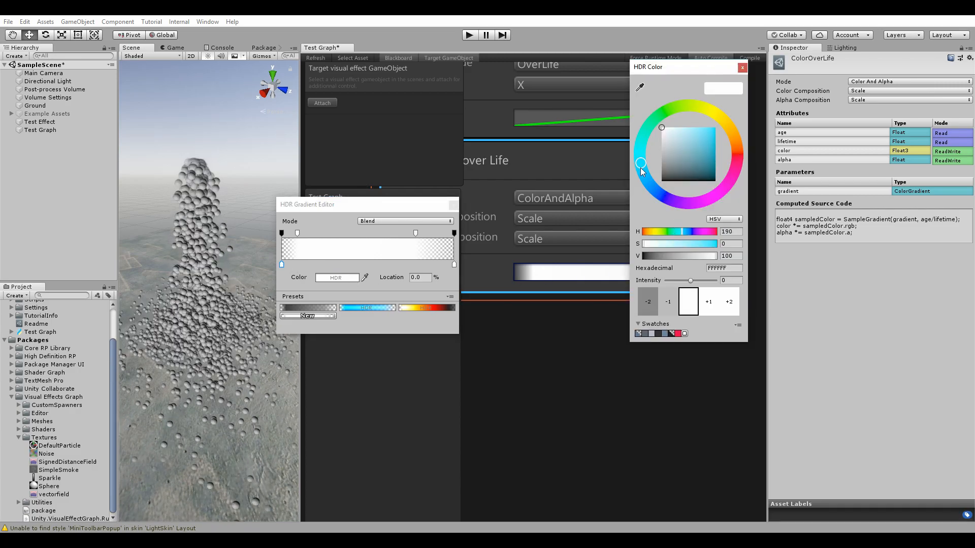
Step: Set the gradient's start key to saturated blue and its end key to high-intensity HDR orange
left_click(715, 126)
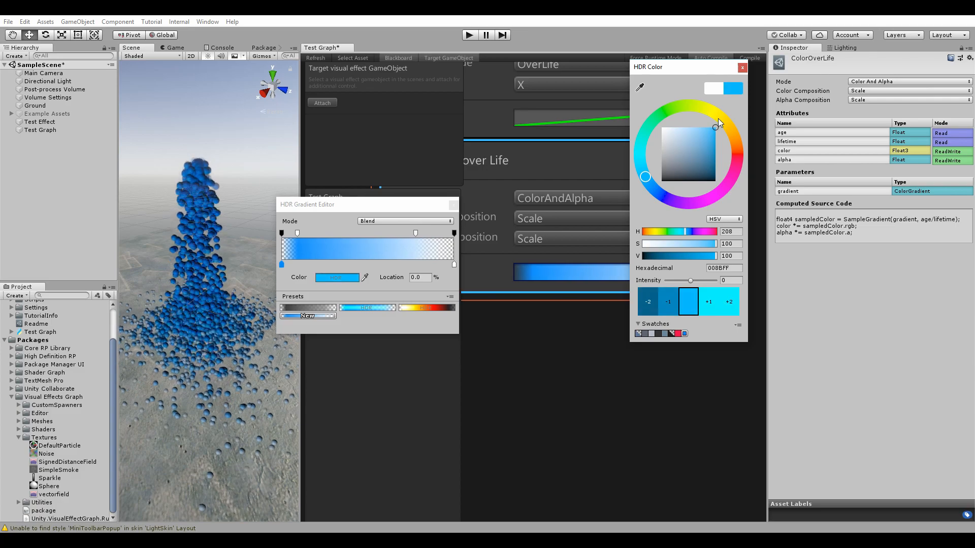
left_click_drag(715, 127, 640, 168)
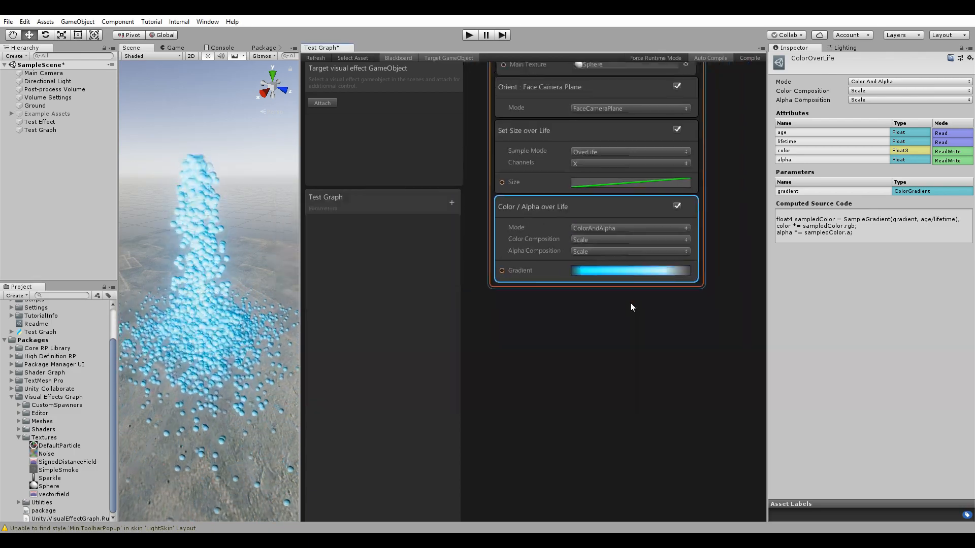
left_click(630, 270)
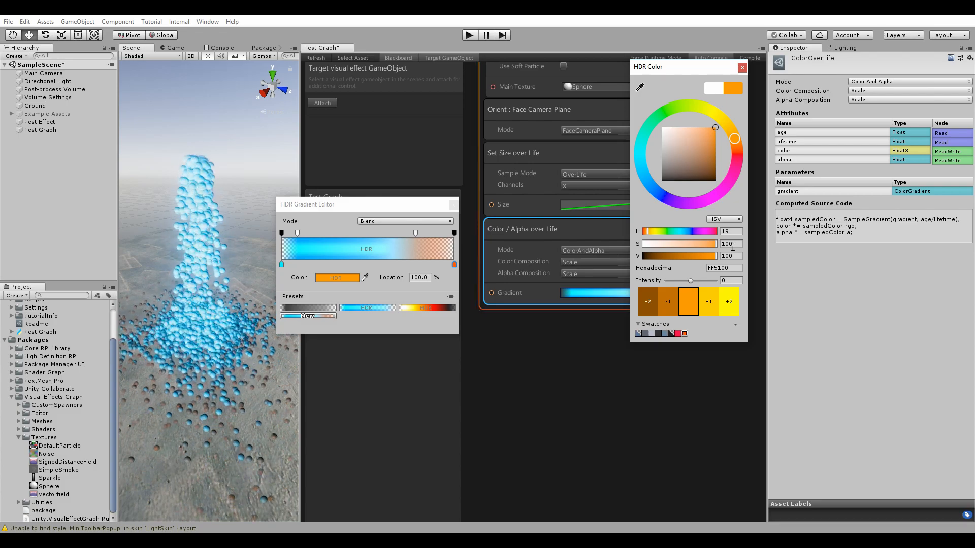
left_click(731, 280)
type("2.5")
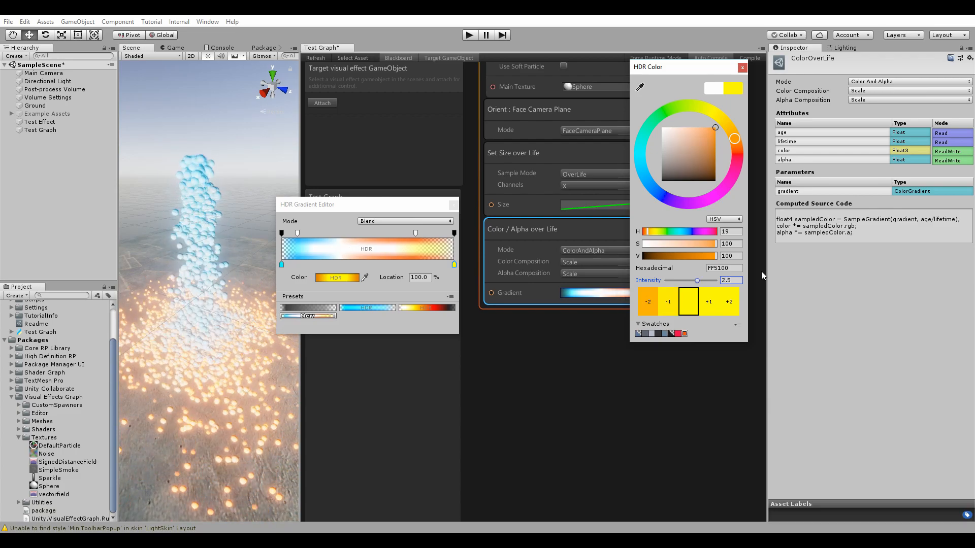
left_click(742, 67)
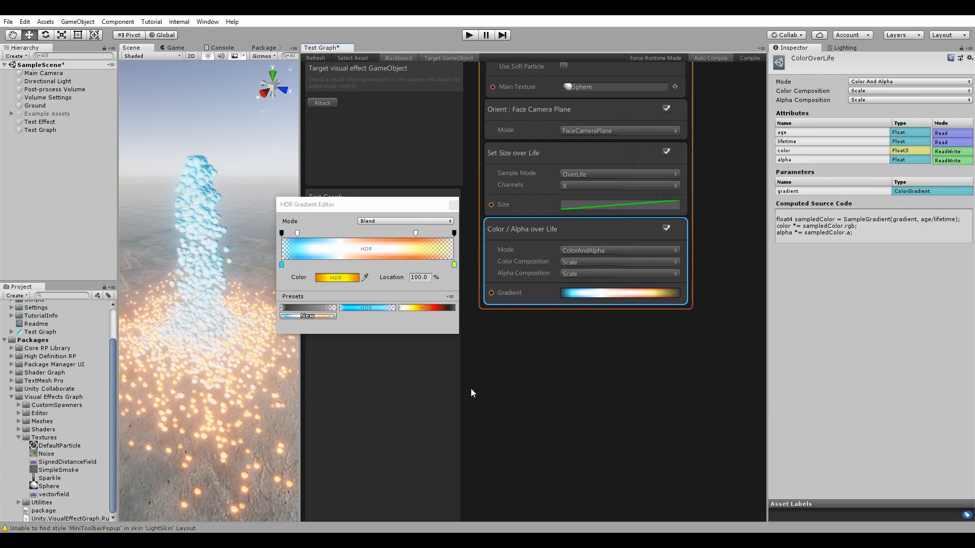
left_click(337, 277)
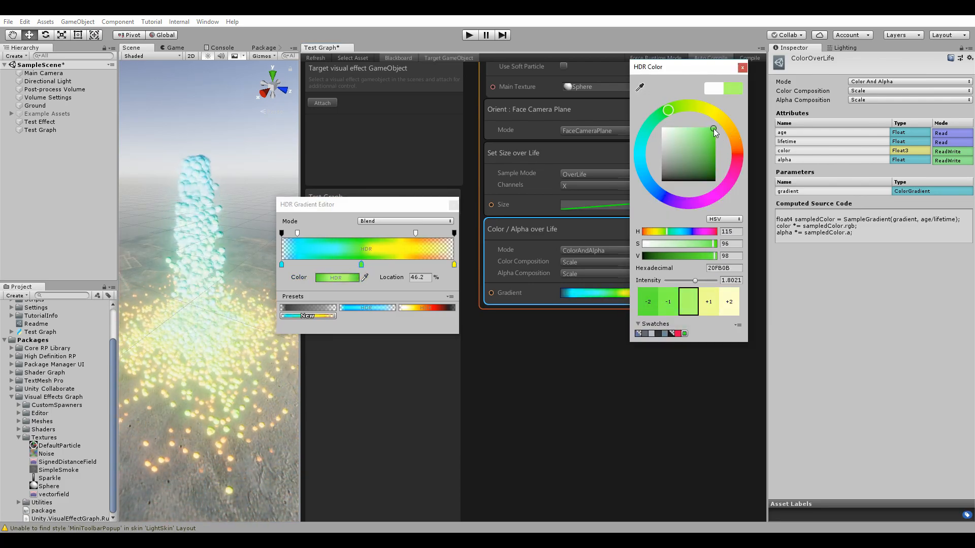
Step: Set the middle gradient key to green with HDR intensity 1.5
left_click_drag(714, 130, 707, 132)
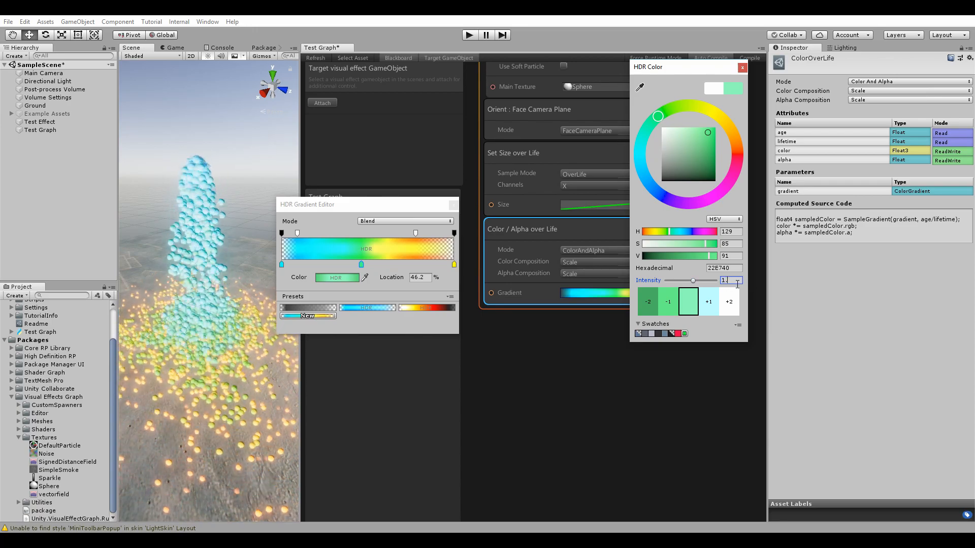
type("1.5")
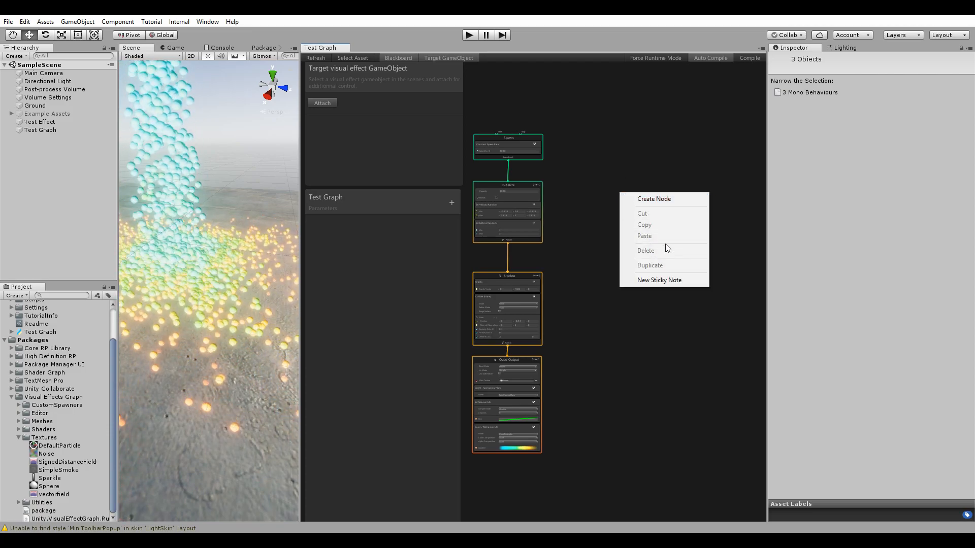
Step: Create a Simple Swarm Particle System node from Create Node's System category
left_click(654, 199)
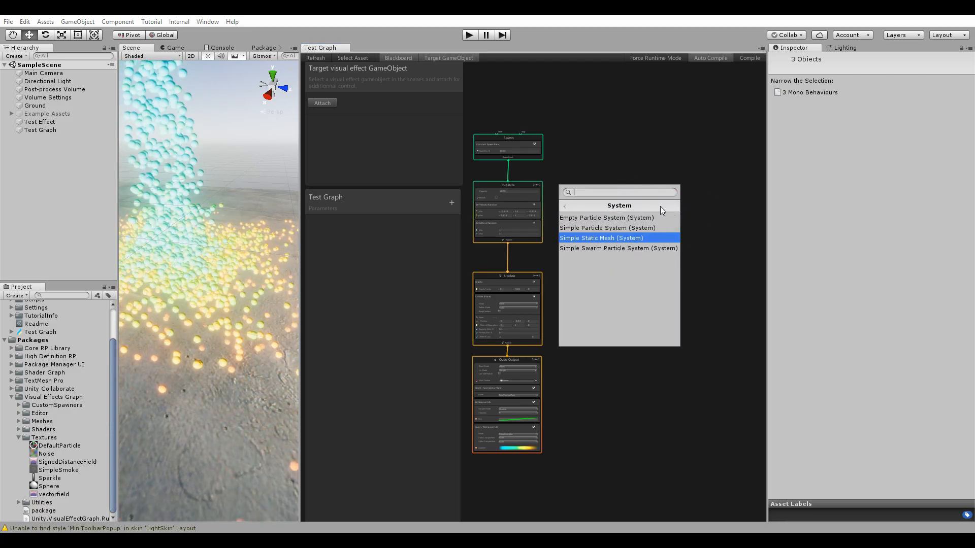
mouse_move(606, 227)
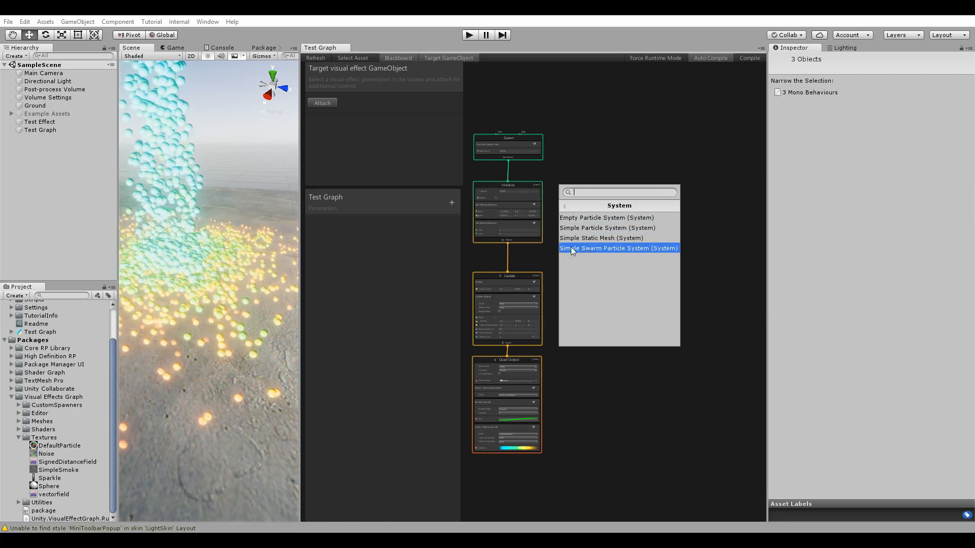
left_click(618, 248)
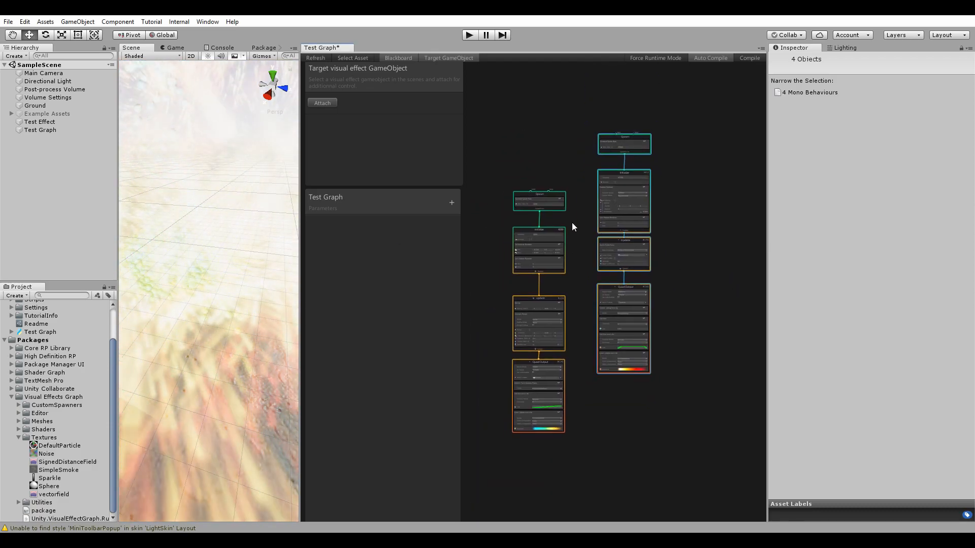
left_click(538, 200)
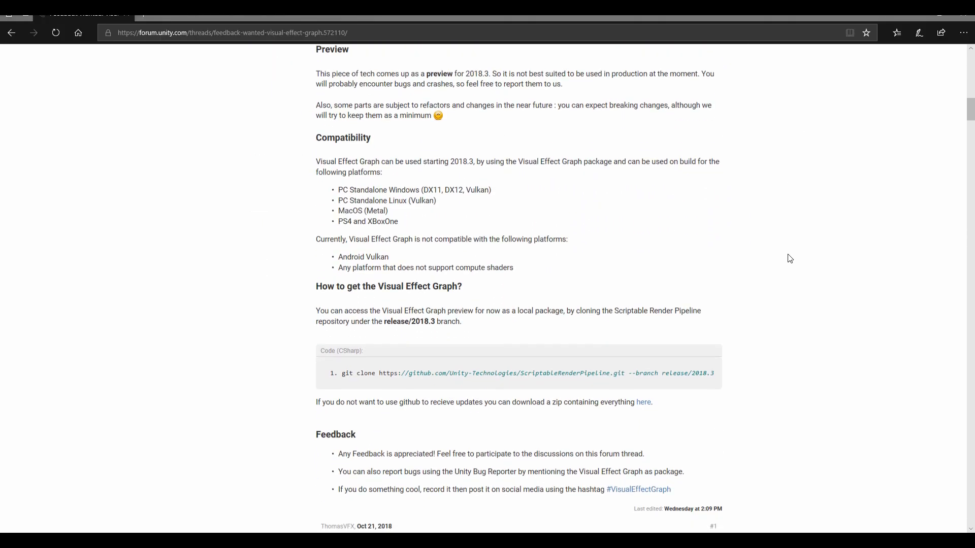
Step: Scroll through the Visual Effect Graph forum thread's posts, returning to the opening description
scroll("down", 3)
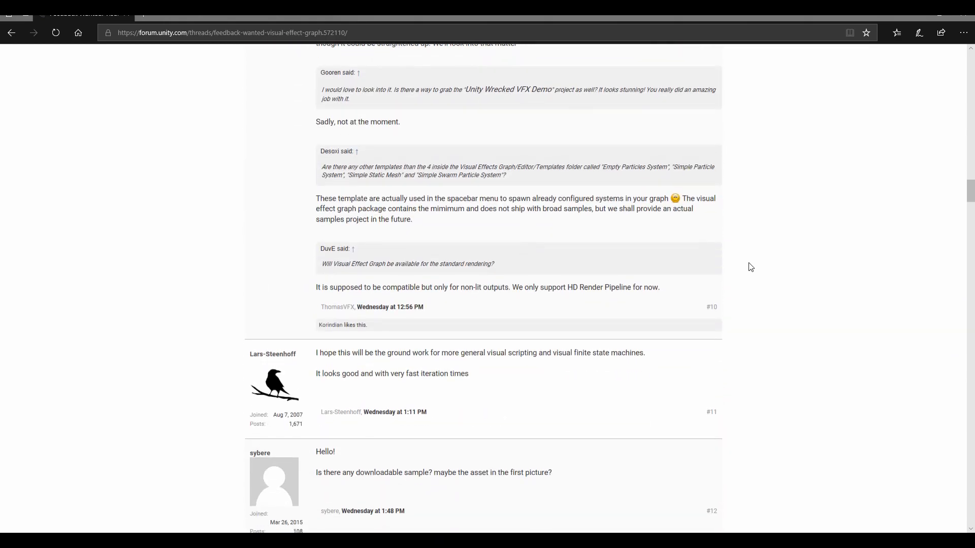
scroll("up", 3)
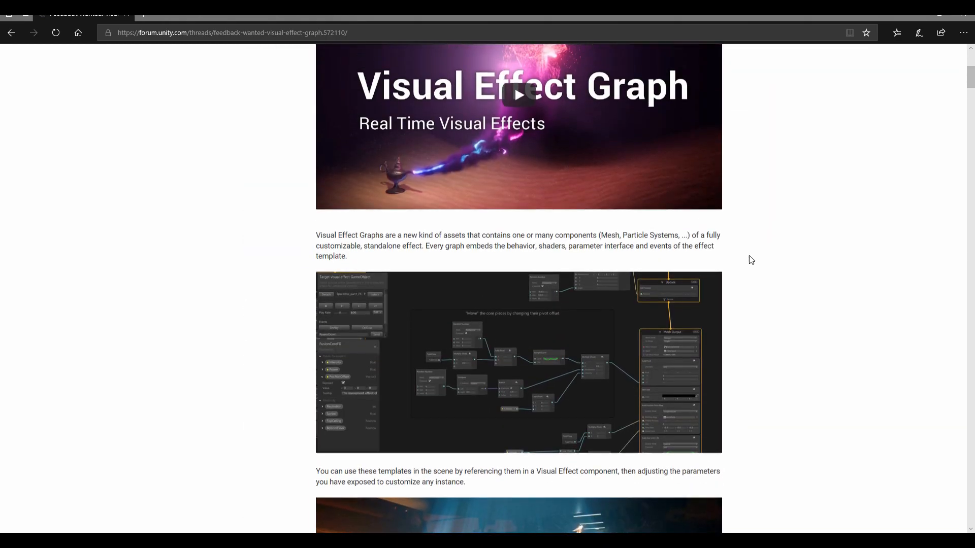
scroll("down", 3)
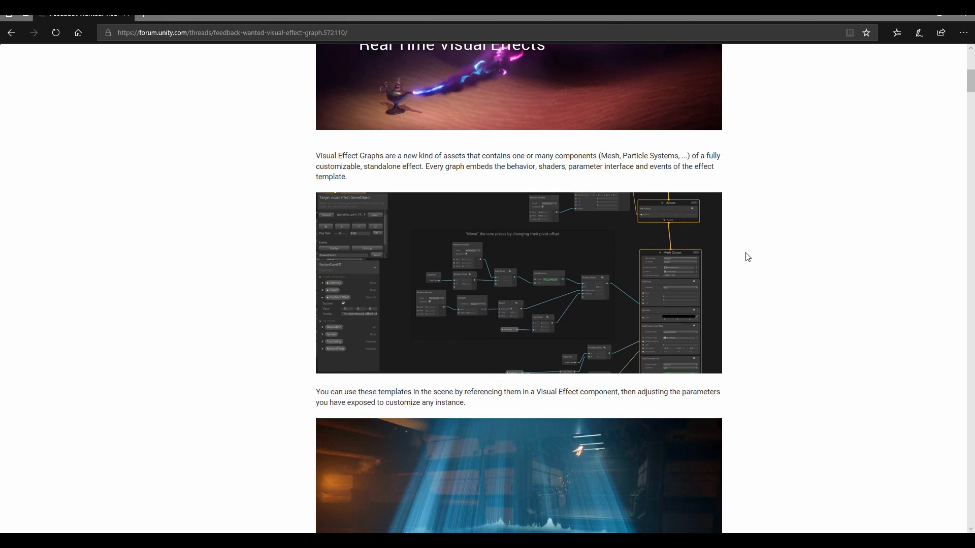
scroll("down", 3)
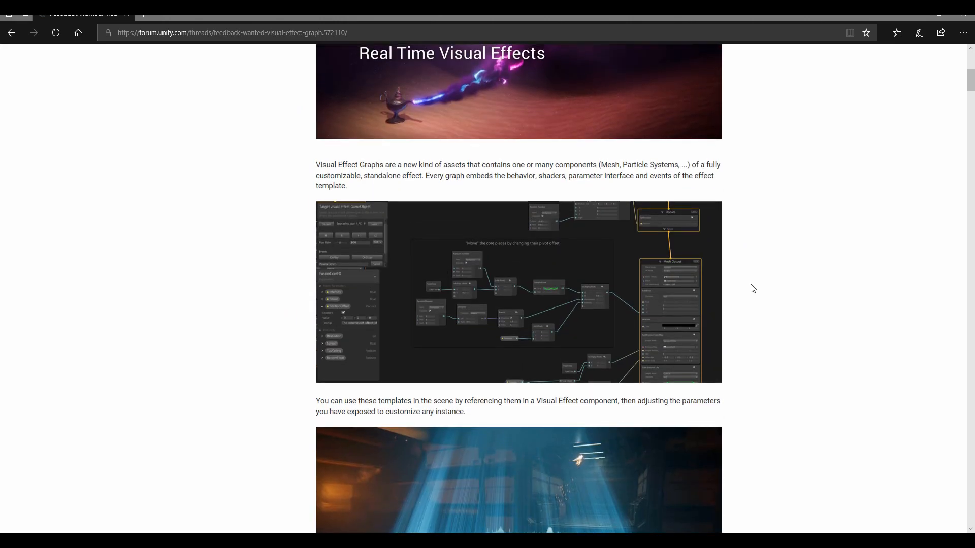
mouse_move(745, 291)
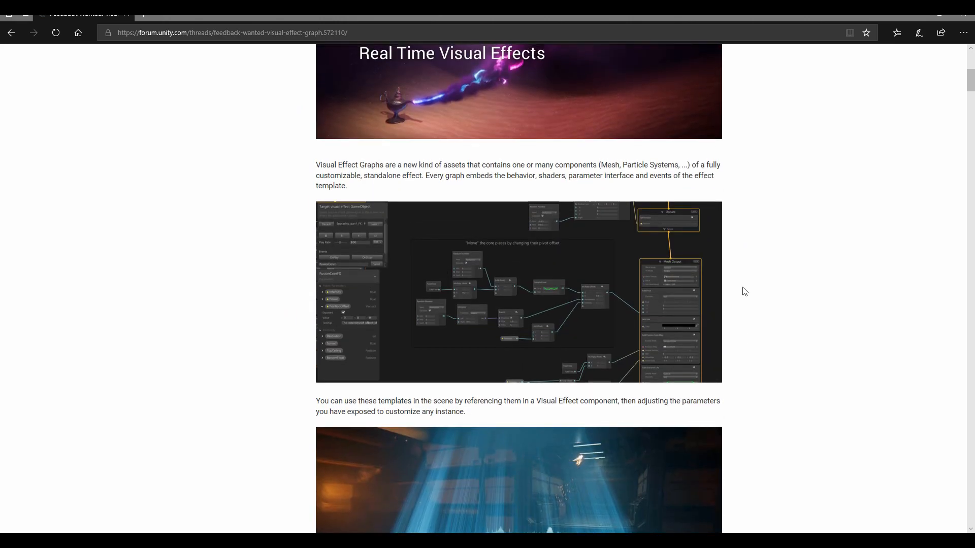